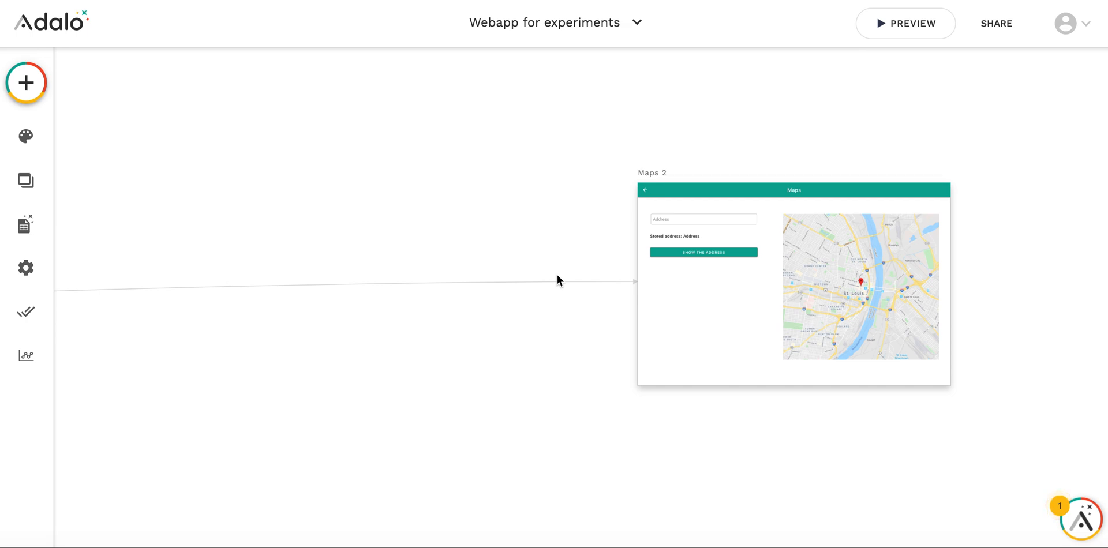
{"action": "mouse_move", "coordinate": [807, 254]}
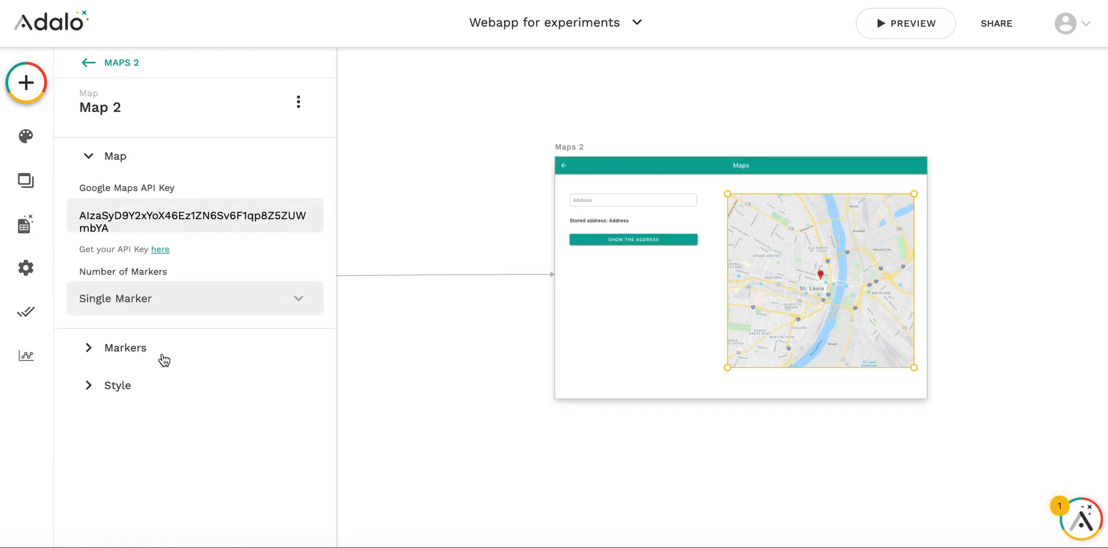
Confirm the map marker's address is bound to Logged In User > Address
{"action": "left_click", "coordinate": [124, 348]}
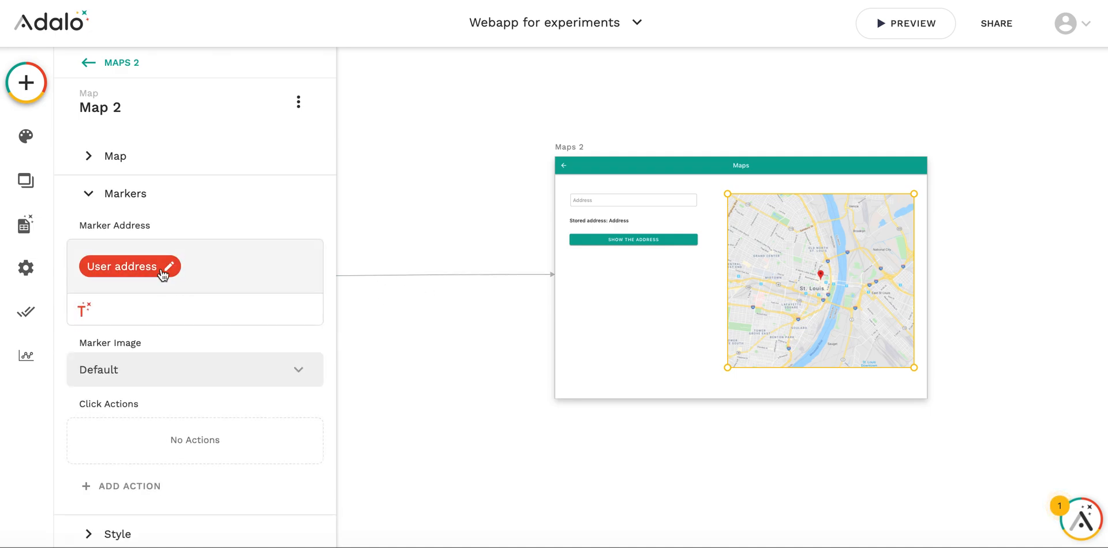
{"action": "left_click", "coordinate": [130, 267]}
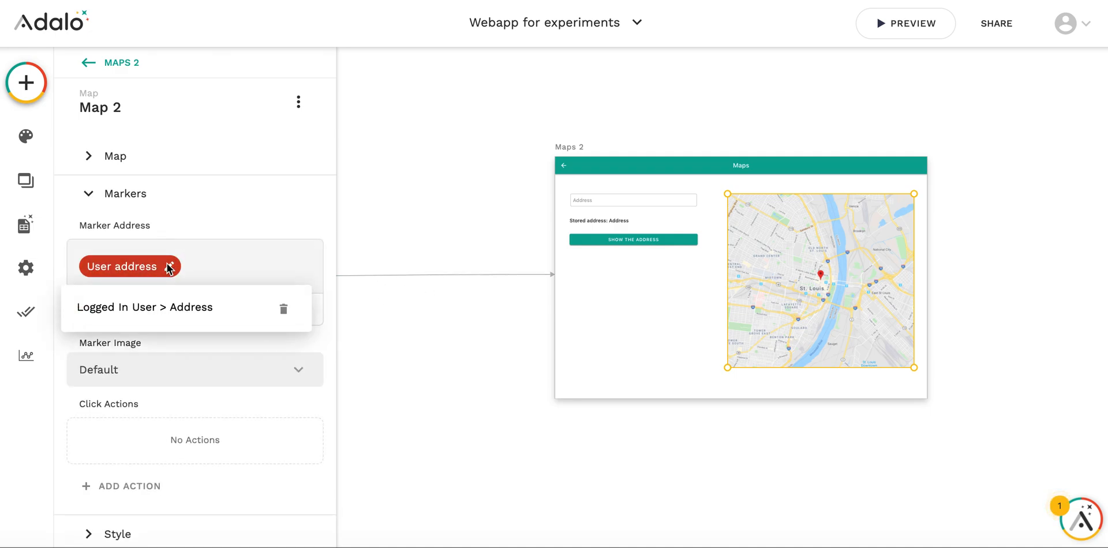
{"action": "mouse_move", "coordinate": [229, 266]}
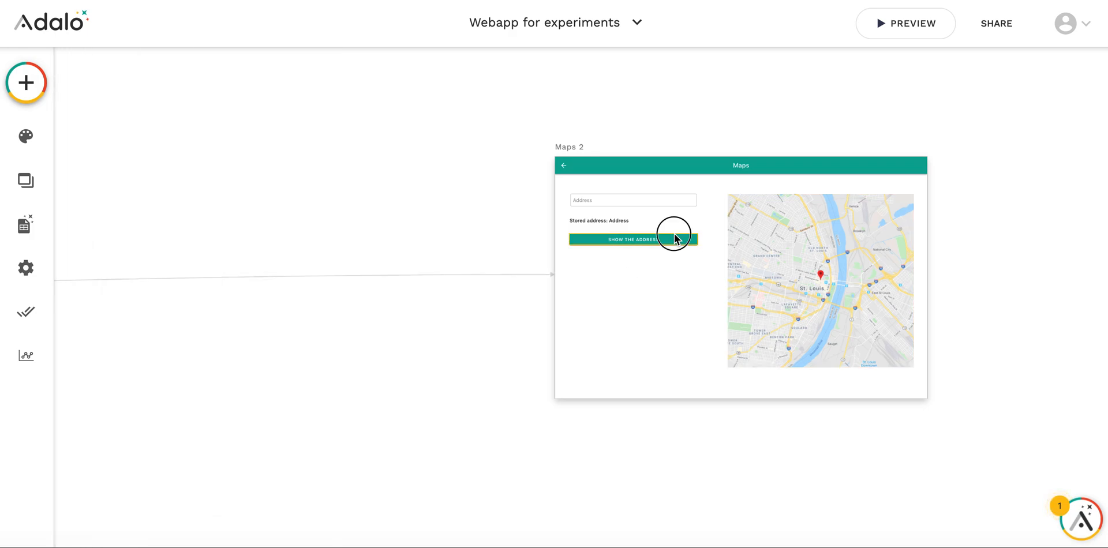
{"action": "left_click", "coordinate": [666, 239]}
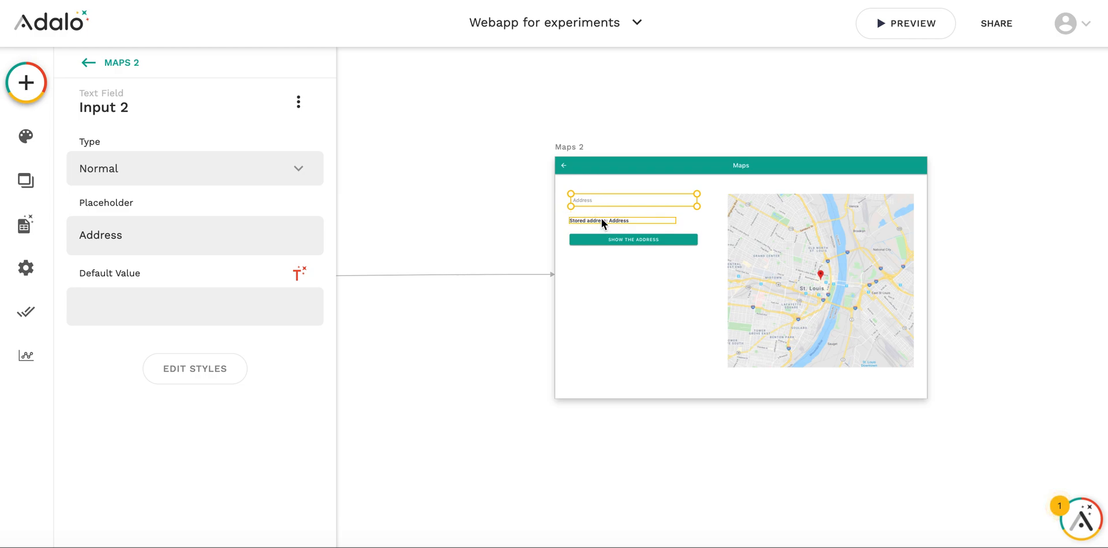
{"action": "left_click", "coordinate": [633, 240]}
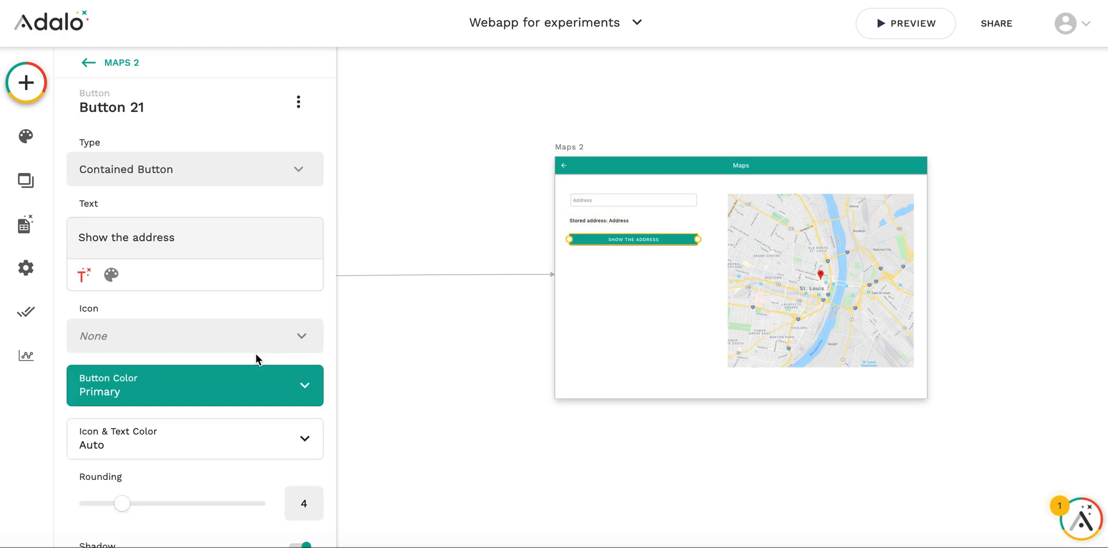
{"action": "scroll", "scroll_direction": "down", "scroll_amount": 3}
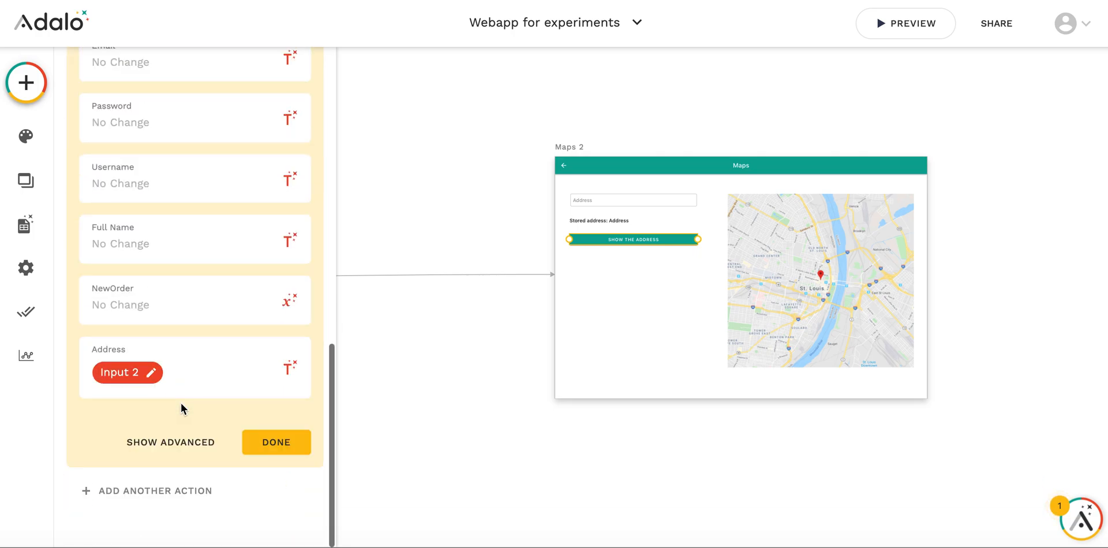
{"action": "mouse_move", "coordinate": [189, 380]}
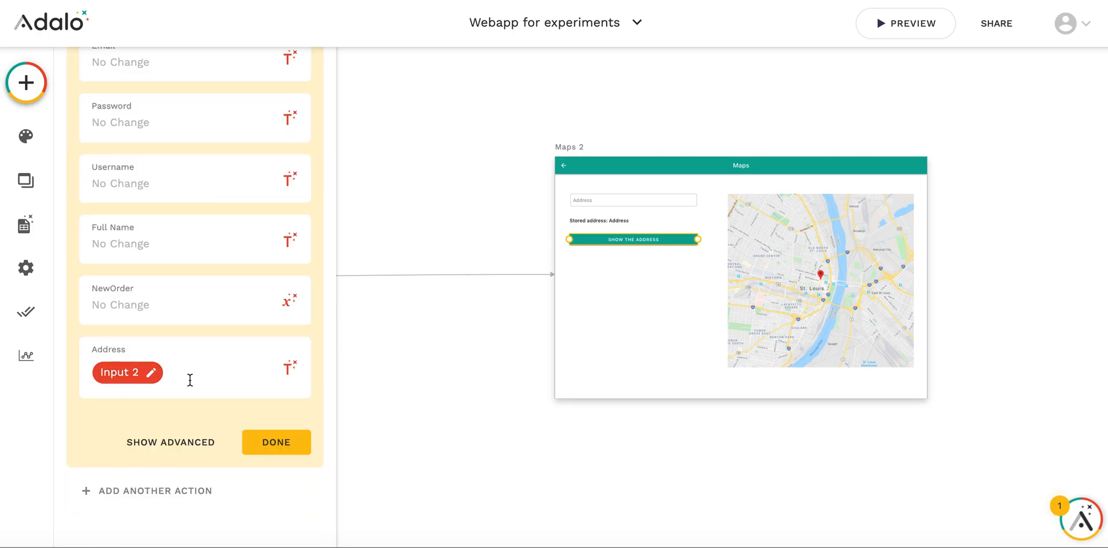
{"action": "mouse_move", "coordinate": [173, 374]}
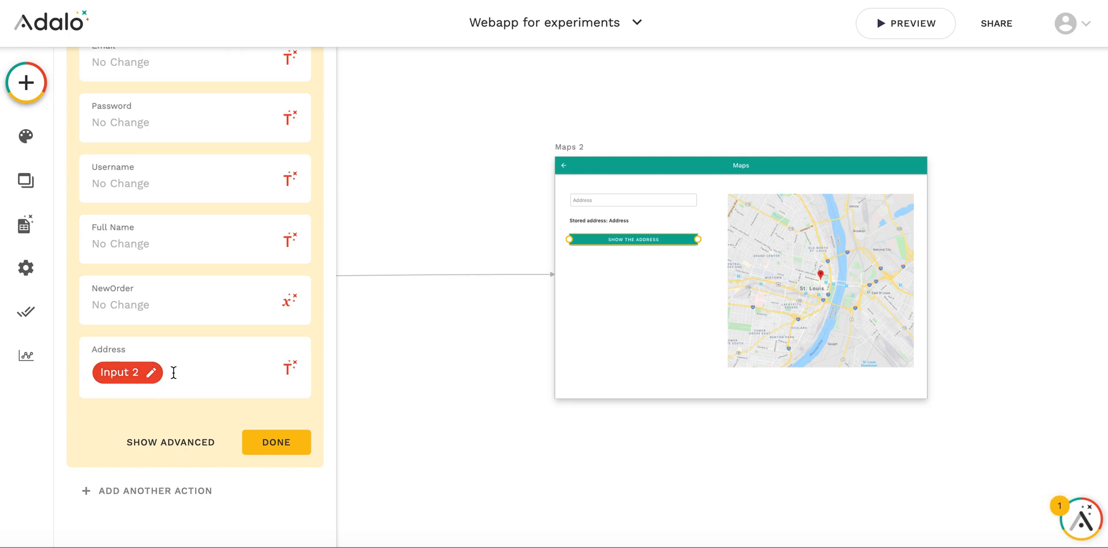
{"action": "mouse_move", "coordinate": [450, 424]}
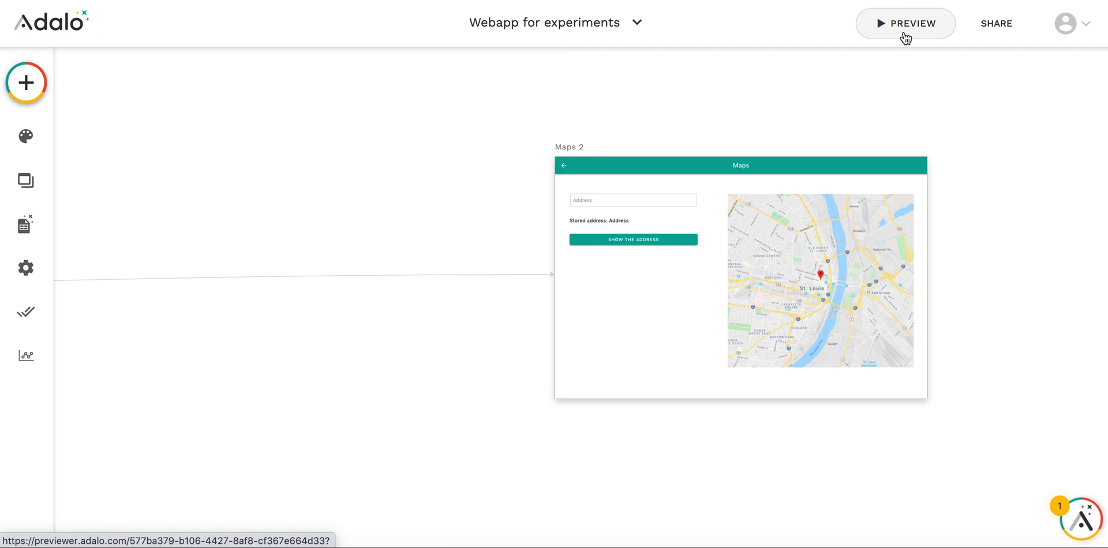
Launch the app preview and log in to reach the Maps screen
{"action": "left_click", "coordinate": [907, 23]}
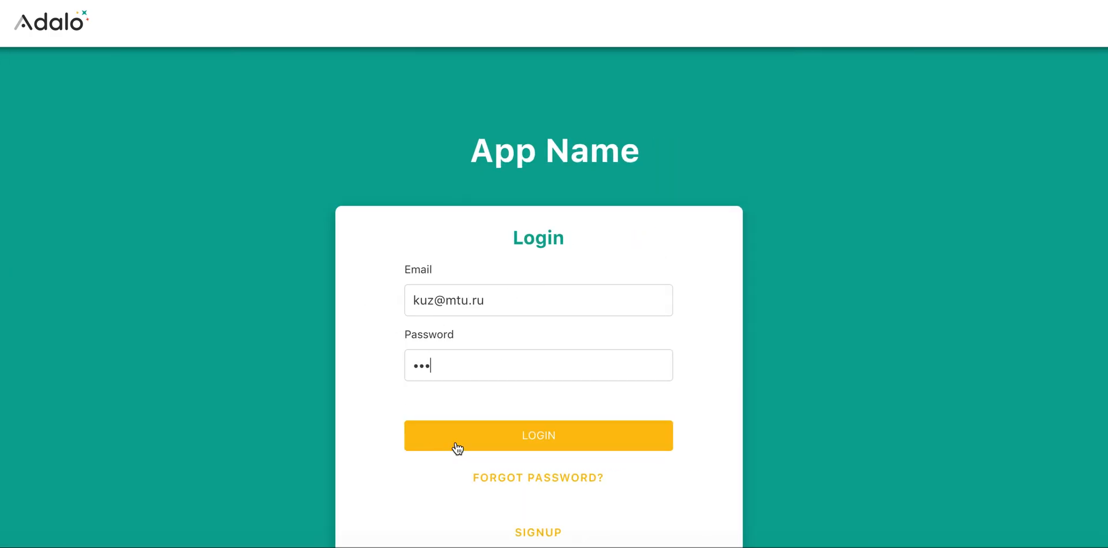
{"action": "left_click", "coordinate": [538, 436]}
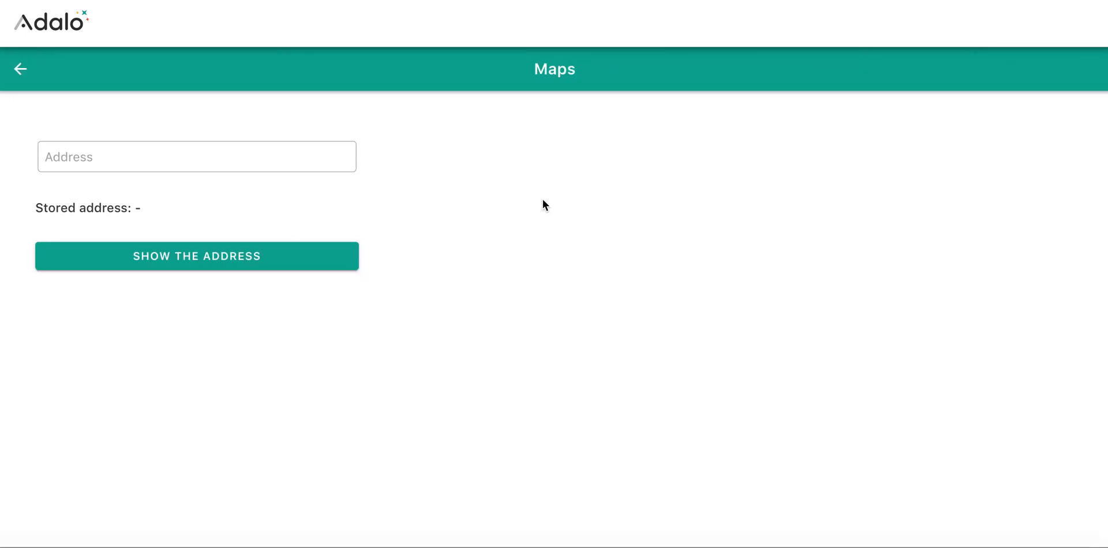
Store 'stockholm' and then 'oslo' as the preview address with SHOW THE ADDRESS
{"action": "left_click", "coordinate": [196, 156]}
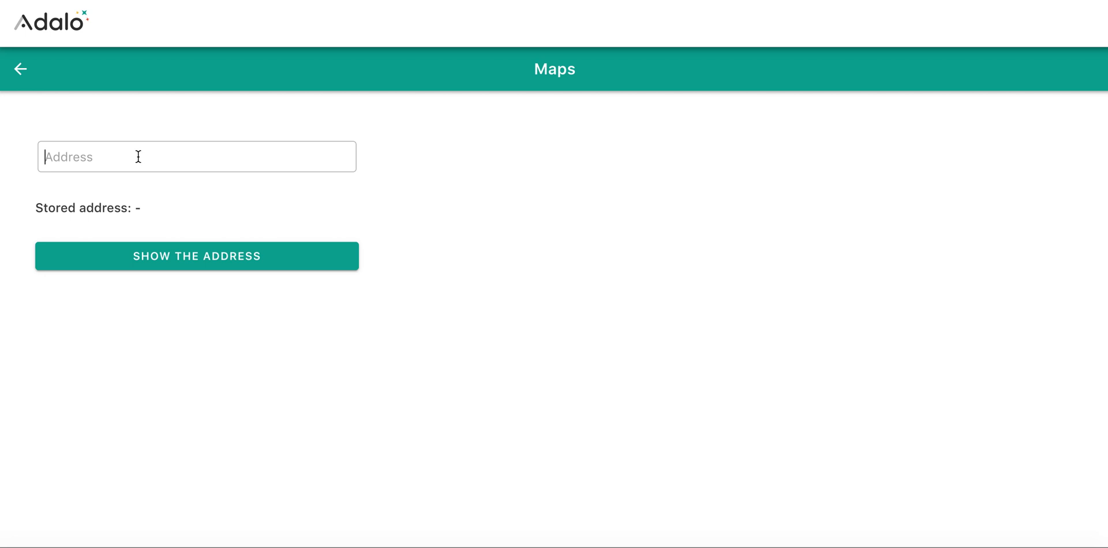
{"action": "type", "text": "stoc"}
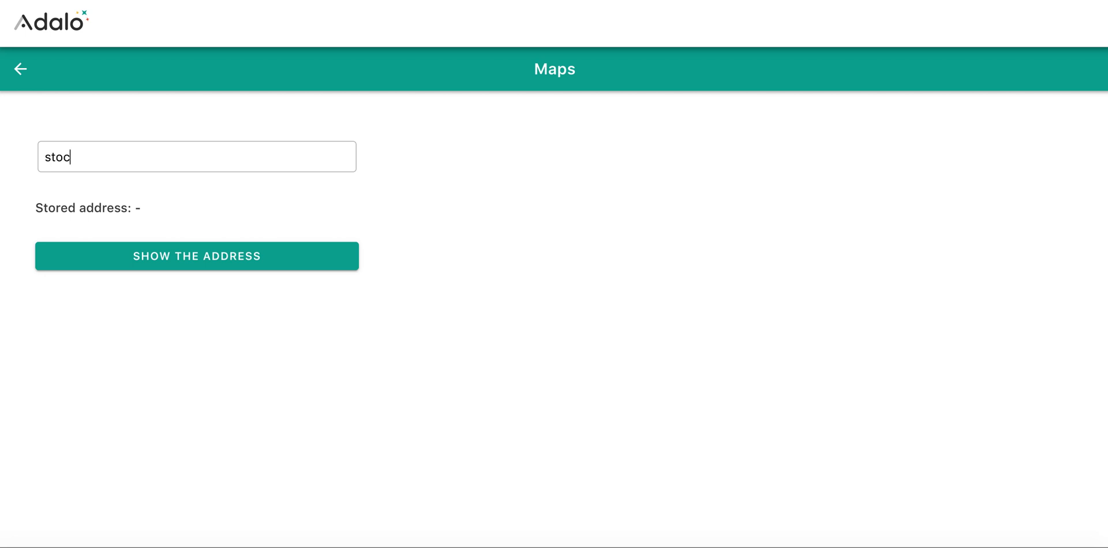
{"action": "type", "text": "holm"}
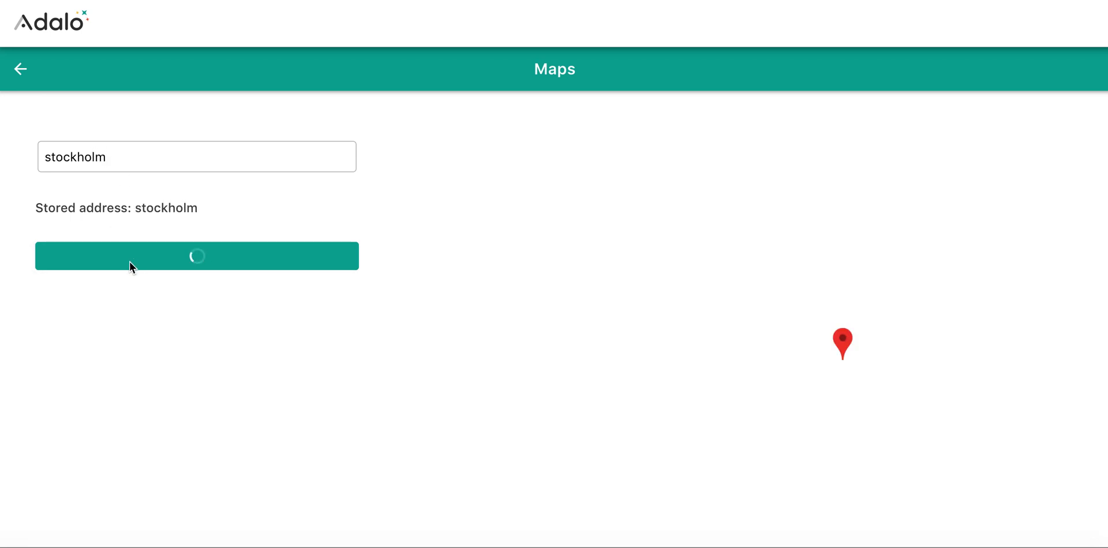
{"action": "left_click", "coordinate": [197, 256]}
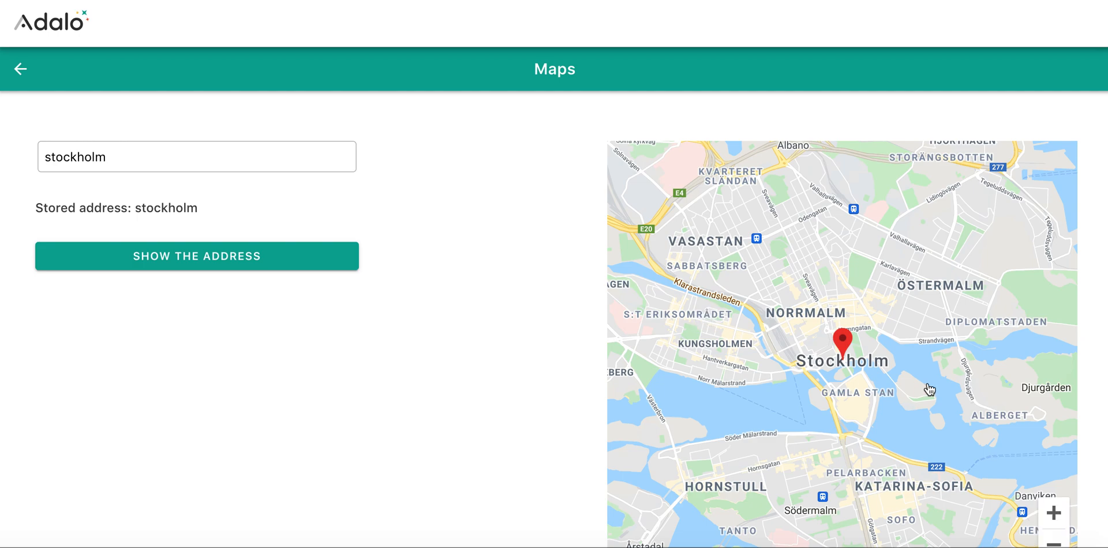
{"action": "mouse_move", "coordinate": [193, 224]}
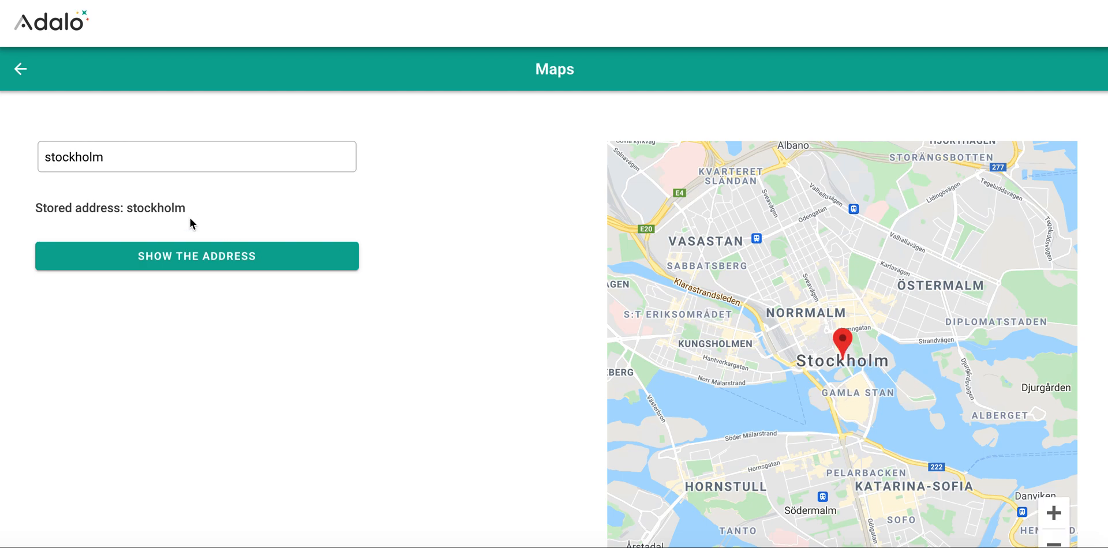
{"action": "type", "text": "o"}
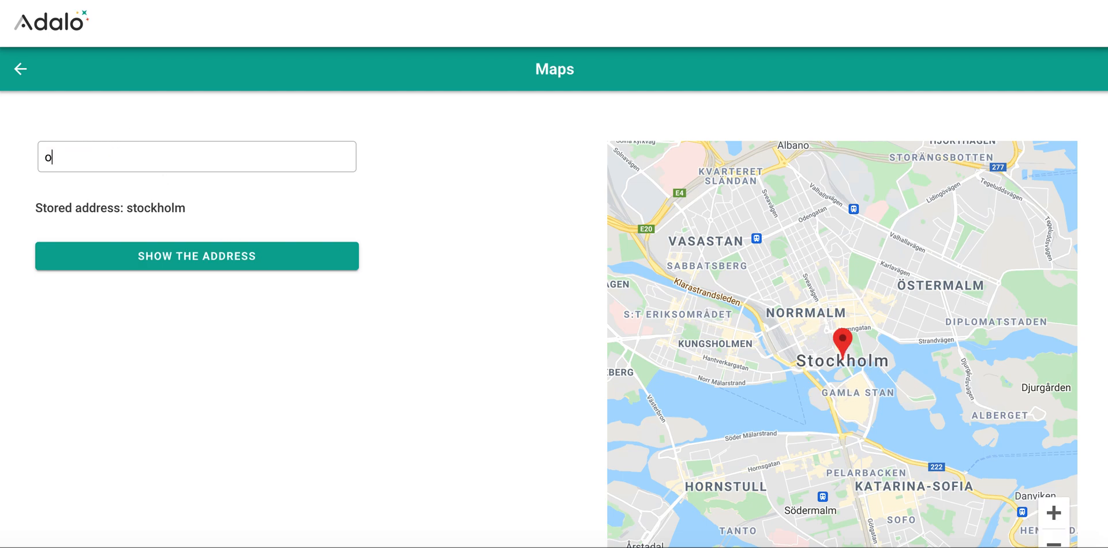
{"action": "left_click", "coordinate": [174, 256]}
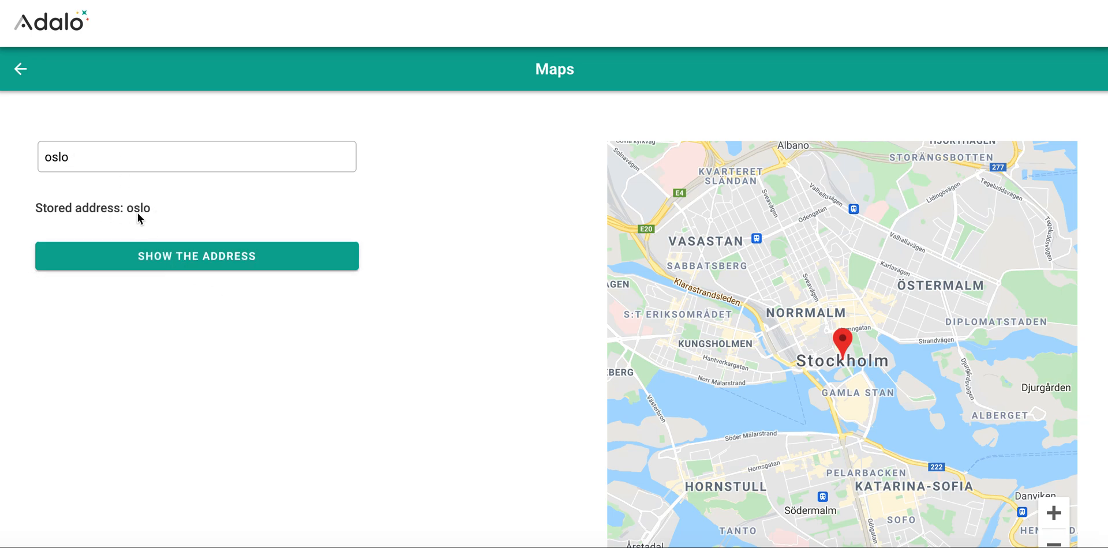
{"action": "mouse_move", "coordinate": [847, 297]}
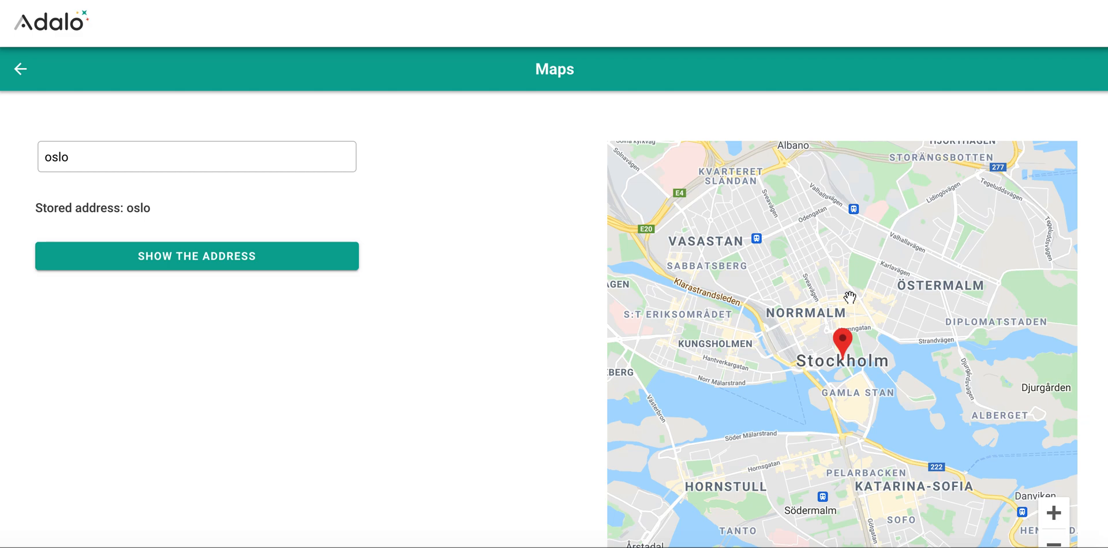
{"action": "mouse_move", "coordinate": [493, 341]}
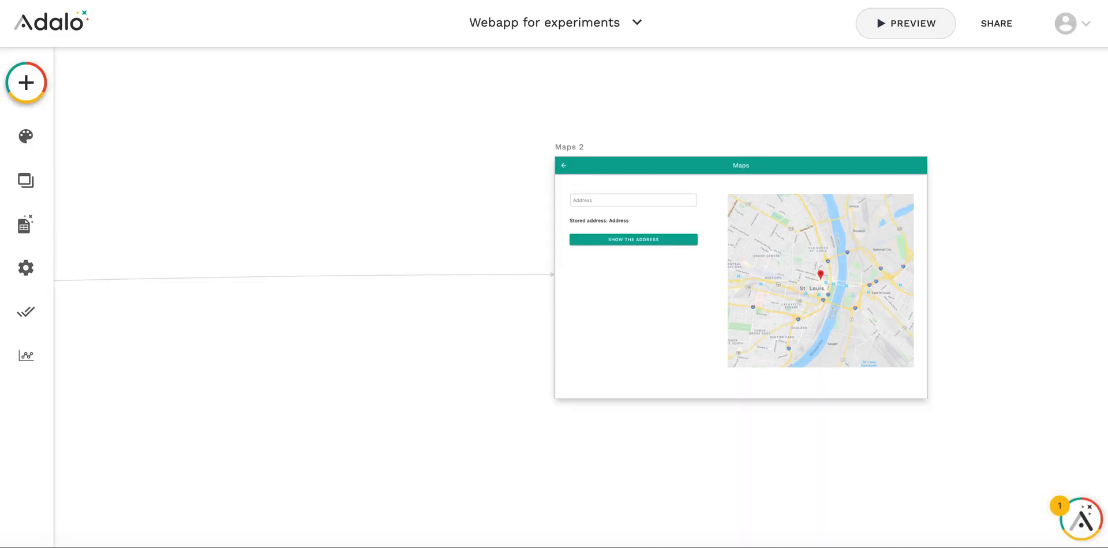
{"action": "mouse_move", "coordinate": [577, 305]}
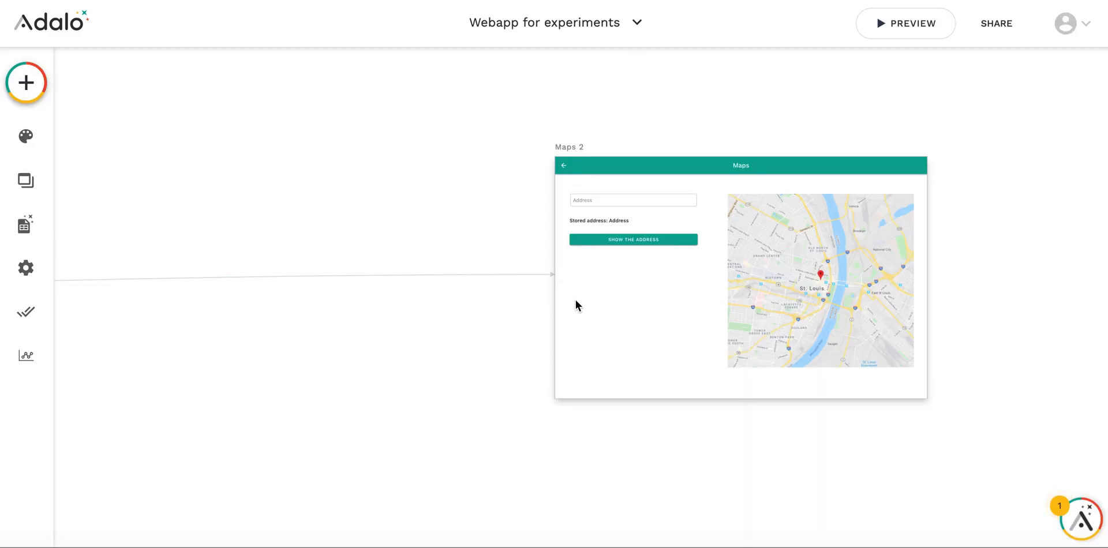
{"action": "mouse_move", "coordinate": [721, 145]}
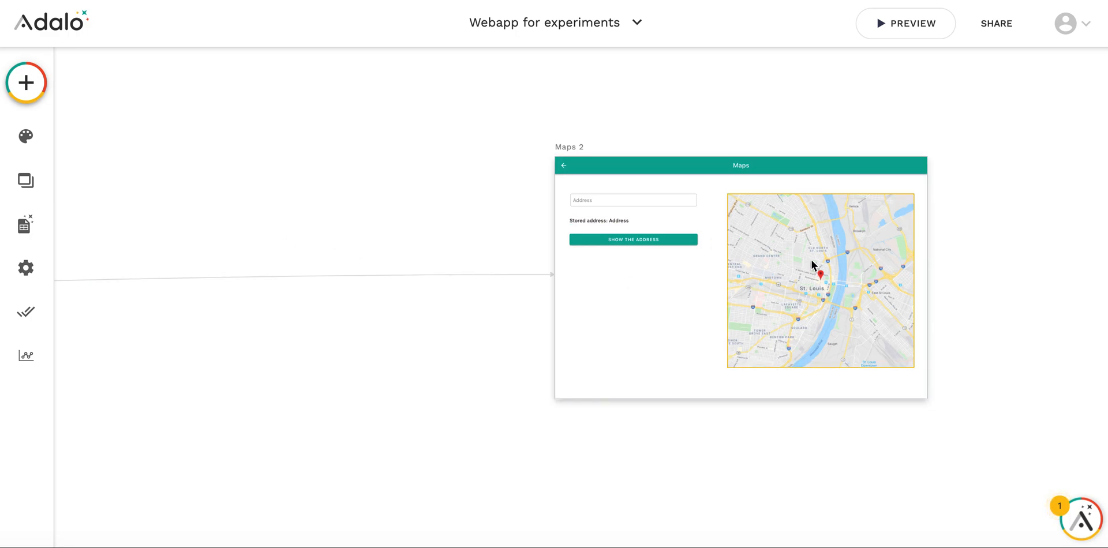
Make Map 2 sometimes visible when Logged In User Address is not equal to ---
{"action": "left_click", "coordinate": [820, 278]}
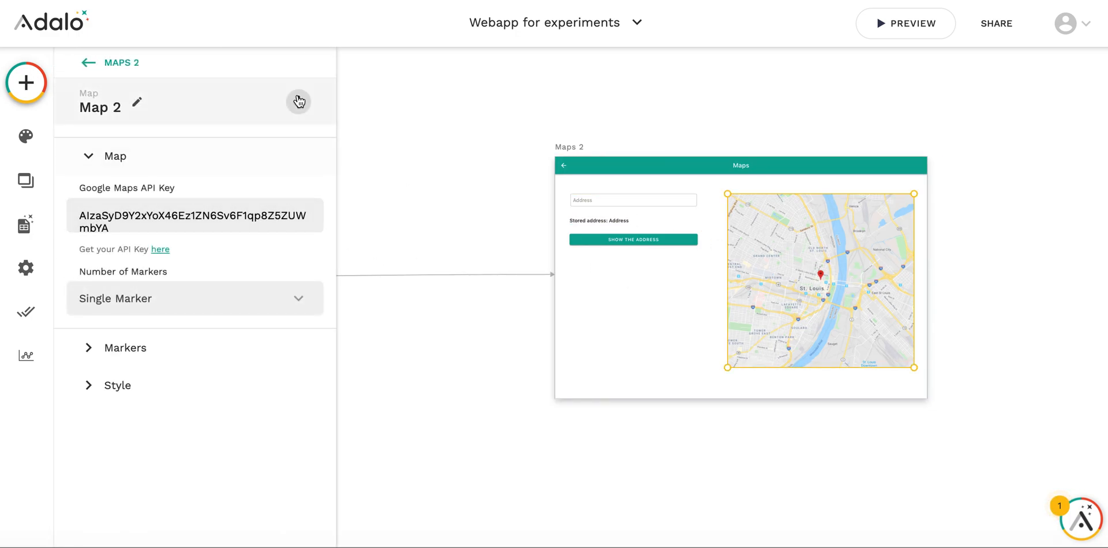
{"action": "left_click", "coordinate": [299, 101]}
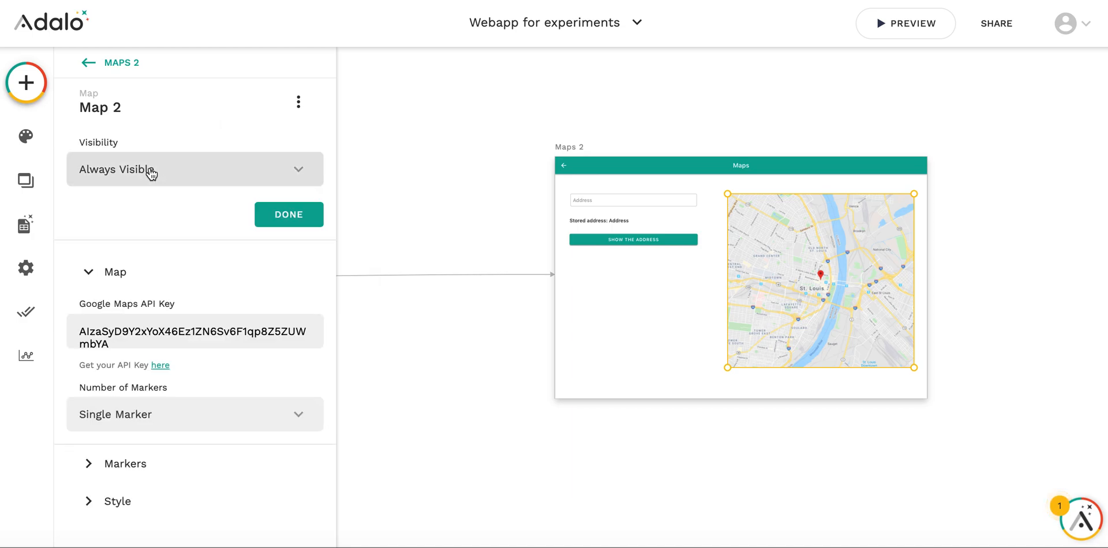
{"action": "left_click", "coordinate": [195, 170]}
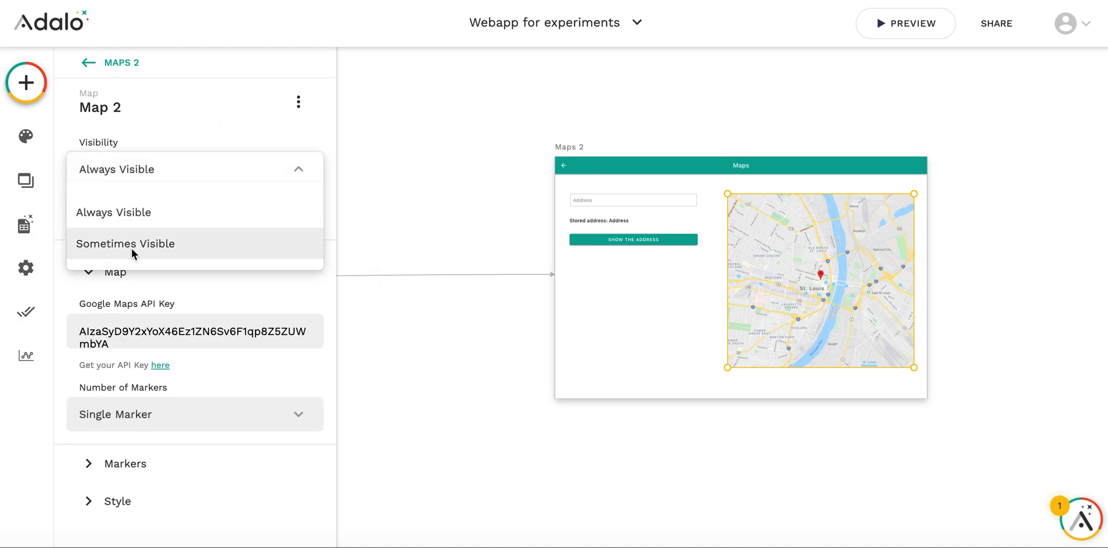
{"action": "left_click", "coordinate": [125, 243]}
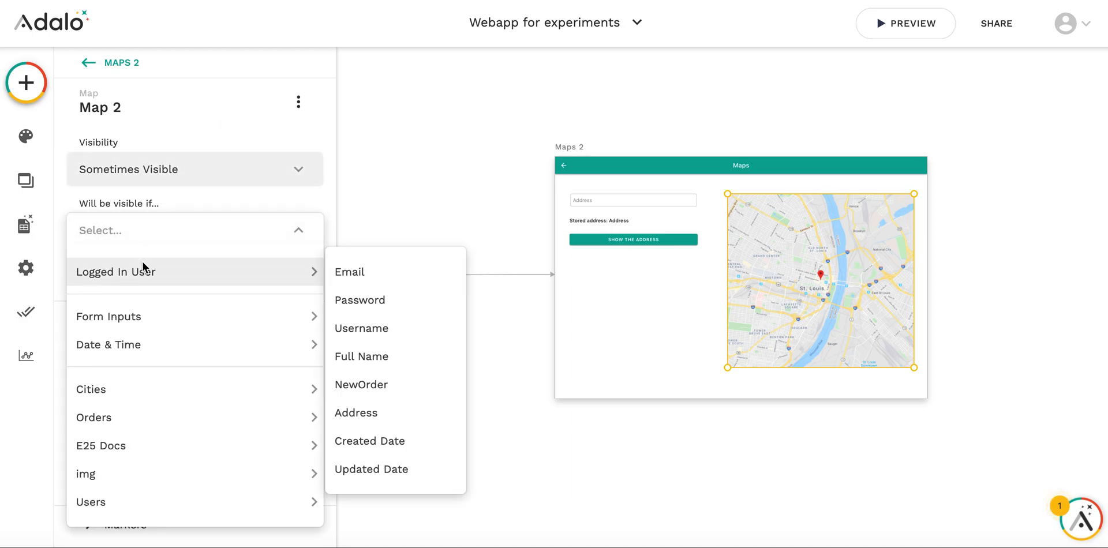
{"action": "mouse_move", "coordinate": [355, 413]}
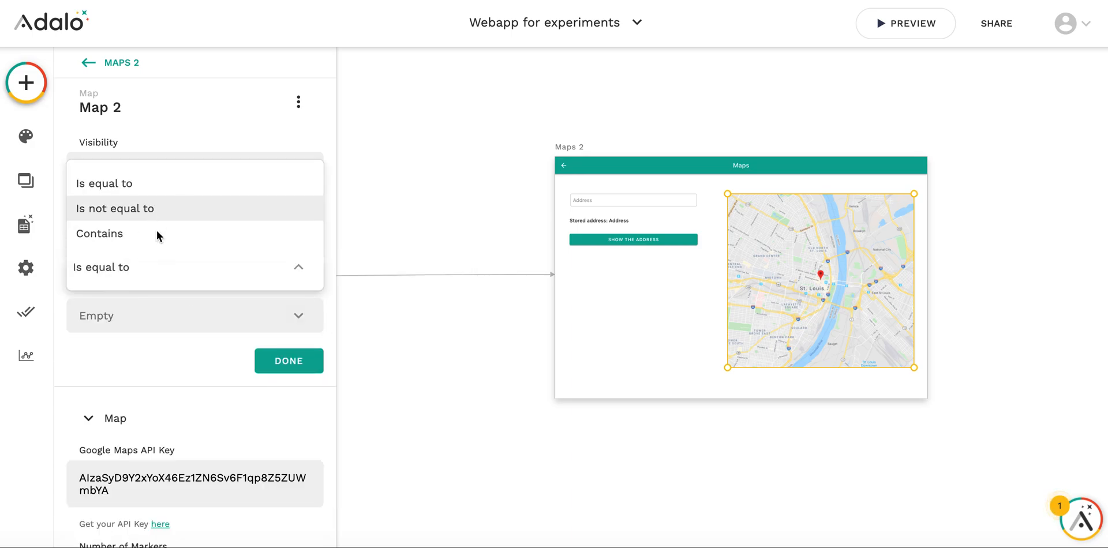
{"action": "left_click", "coordinate": [115, 208]}
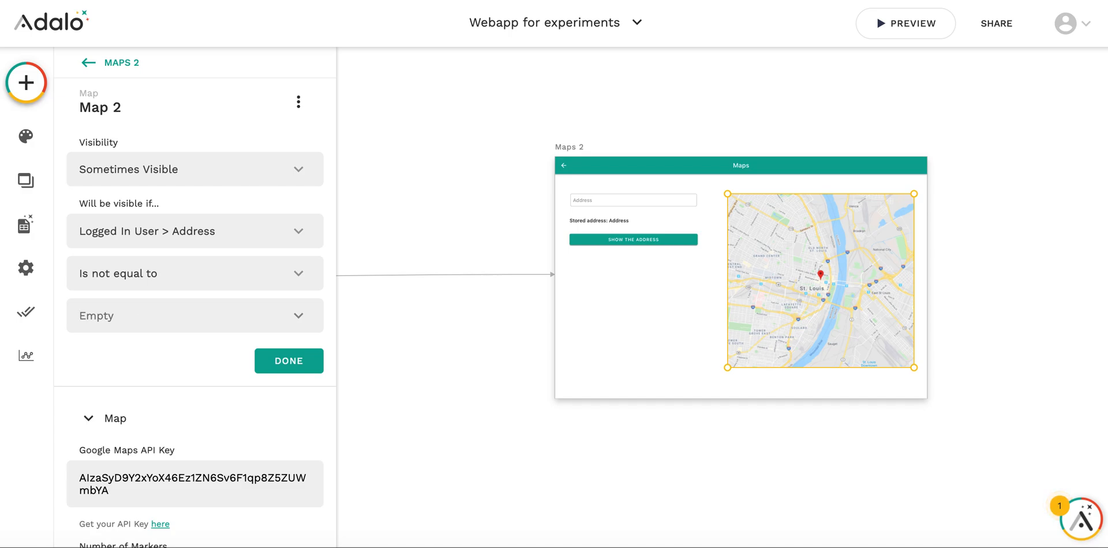
{"action": "left_click", "coordinate": [195, 316]}
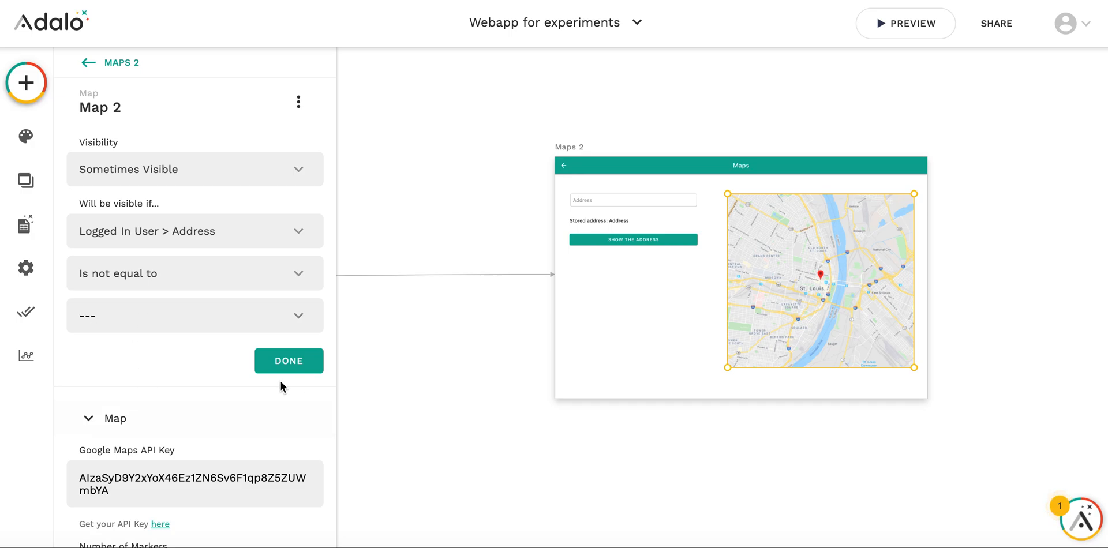
{"action": "left_click", "coordinate": [289, 361]}
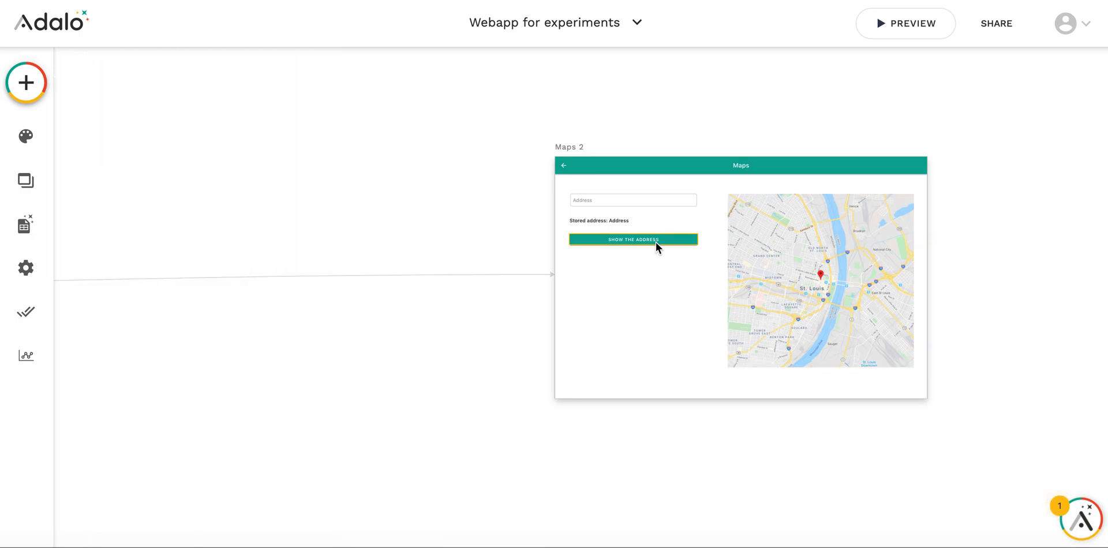
Add an Update Logged In User action setting Address to ---, ahead of the Input 2 update
{"action": "left_click", "coordinate": [633, 239]}
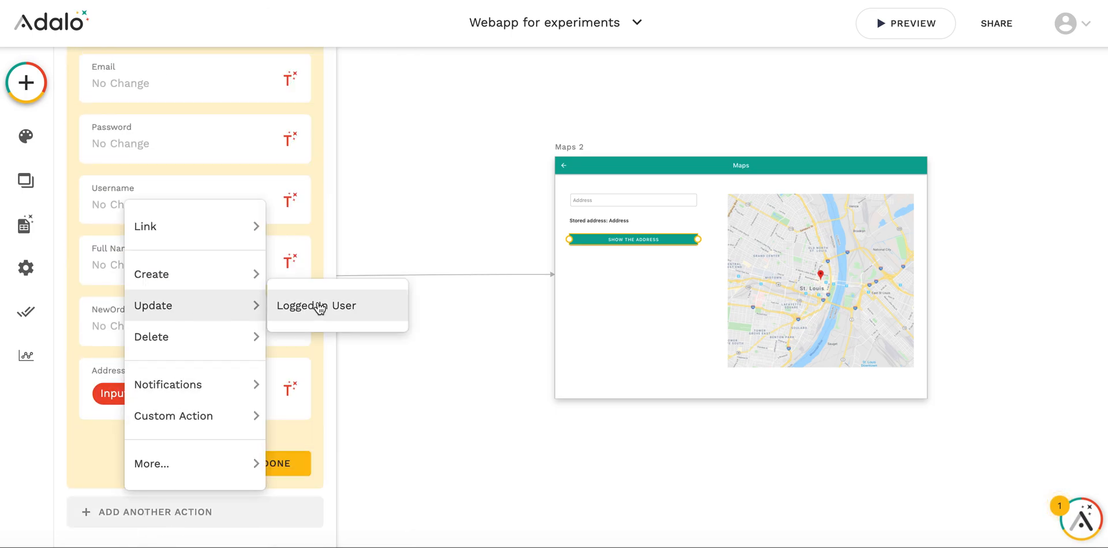
{"action": "left_click", "coordinate": [316, 305]}
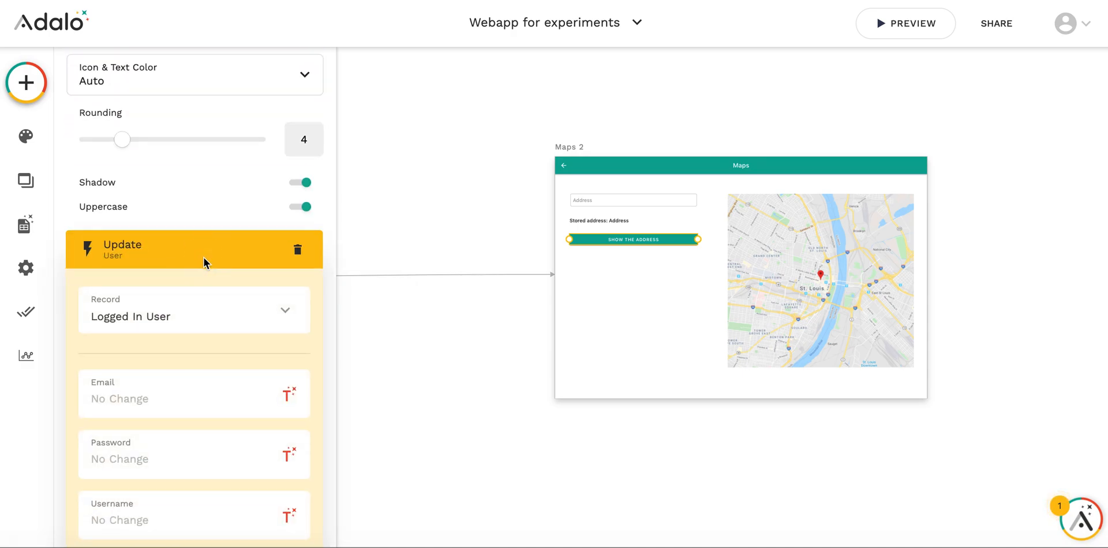
{"action": "scroll", "scroll_direction": "down", "scroll_amount": 3}
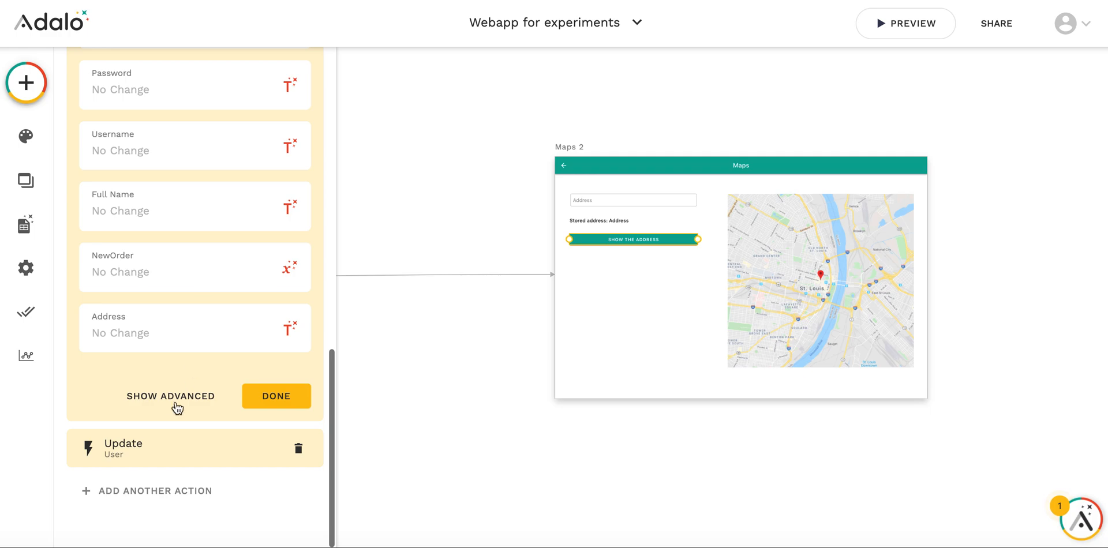
{"action": "left_click", "coordinate": [174, 333]}
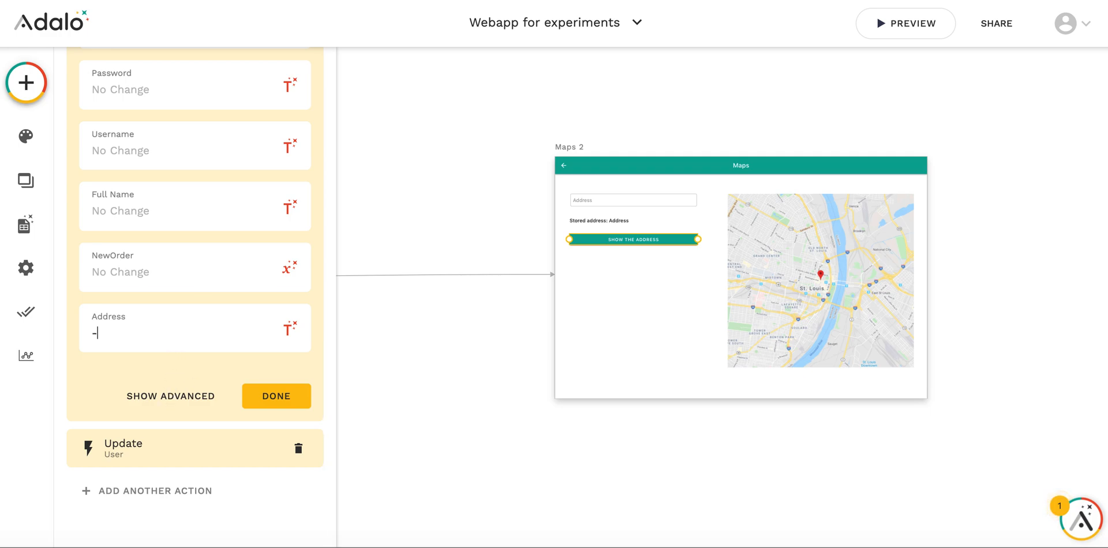
{"action": "type", "text": "--"}
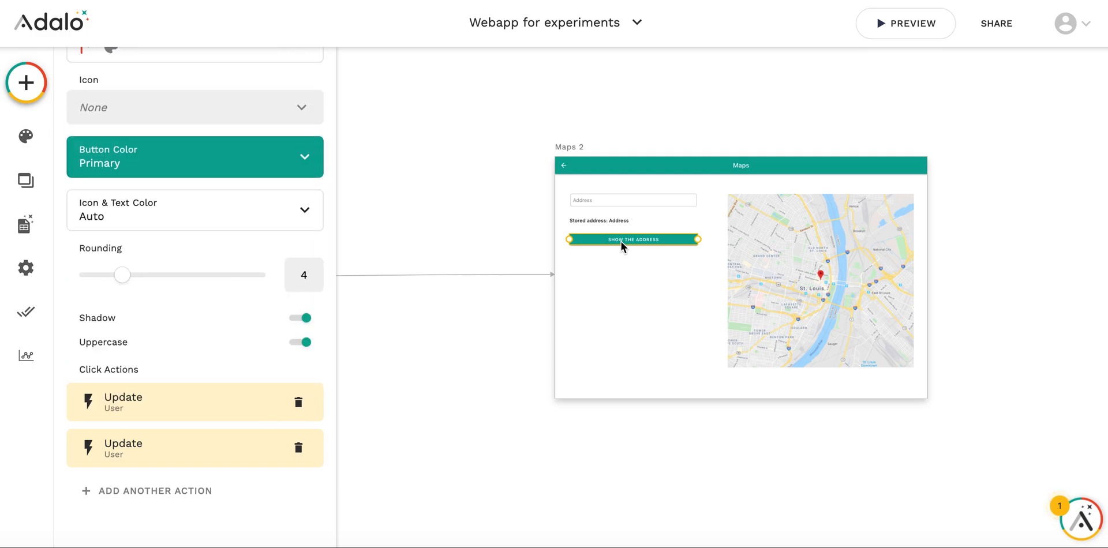
{"action": "mouse_move", "coordinate": [148, 411]}
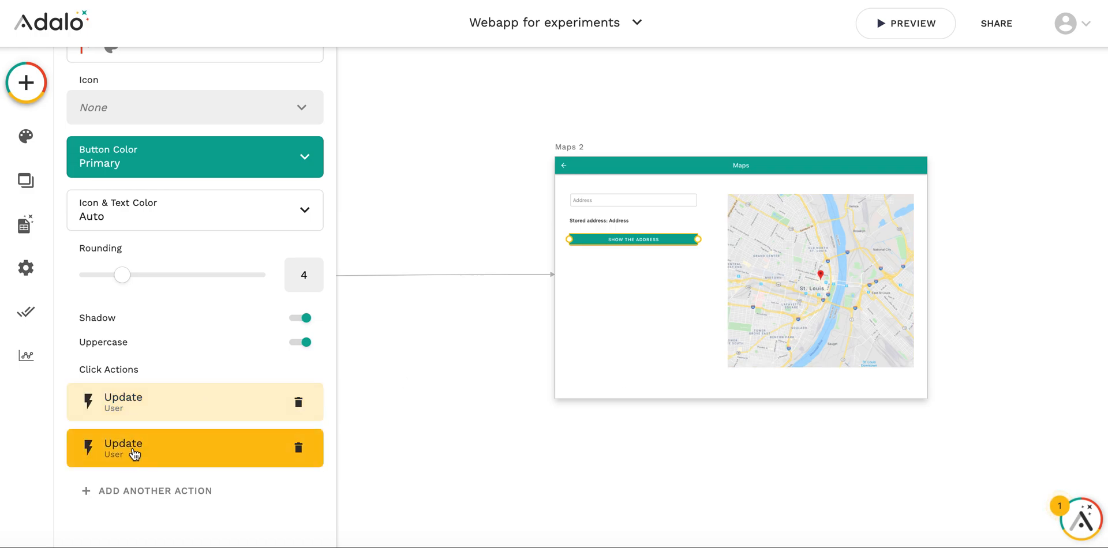
{"action": "left_click", "coordinate": [139, 449]}
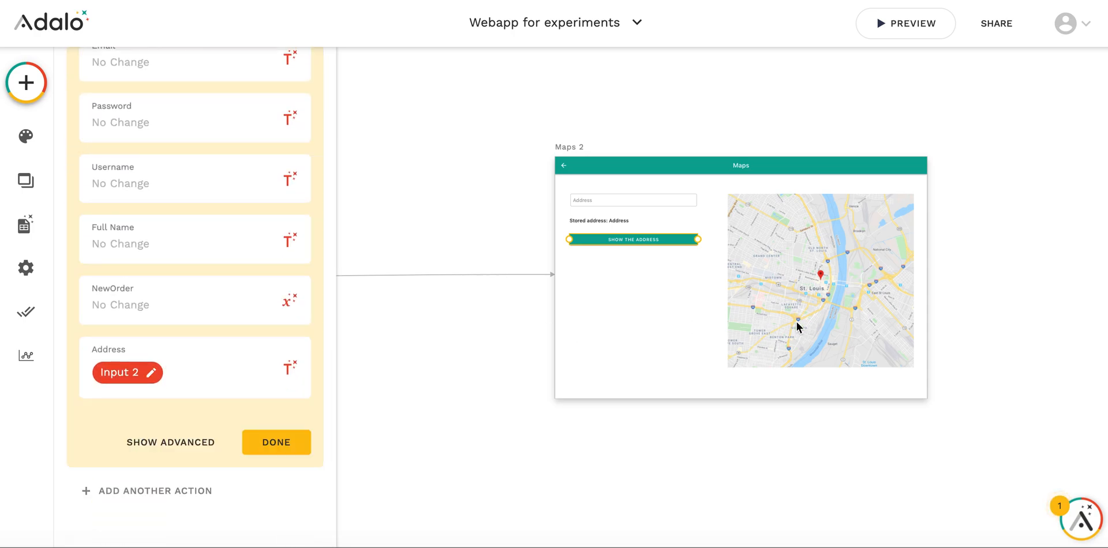
{"action": "left_click", "coordinate": [275, 443]}
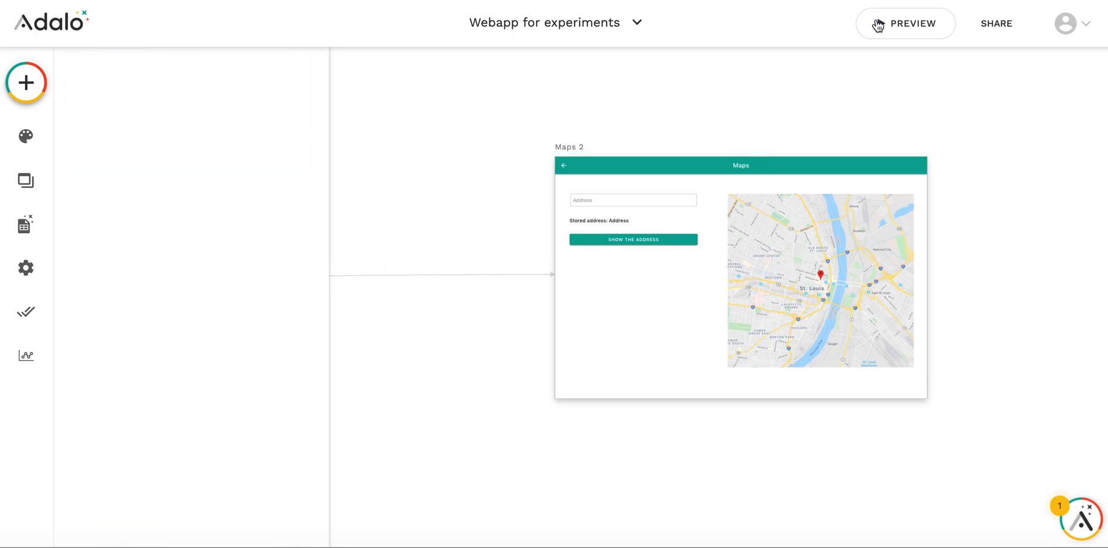
Launch a fresh preview, log in, and open the Maps 2 screen
{"action": "left_click", "coordinate": [905, 23]}
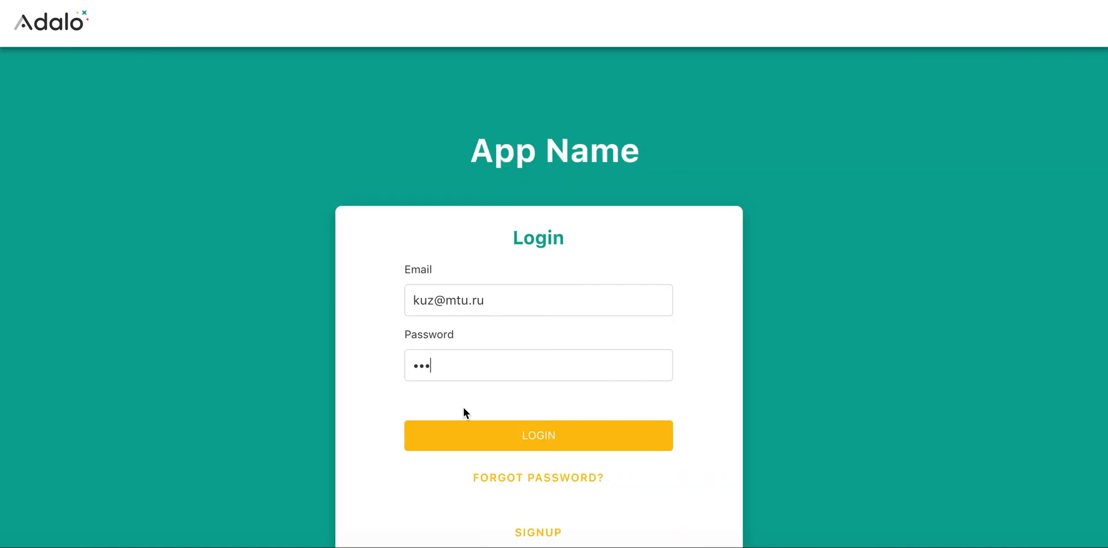
{"action": "left_click", "coordinate": [538, 436]}
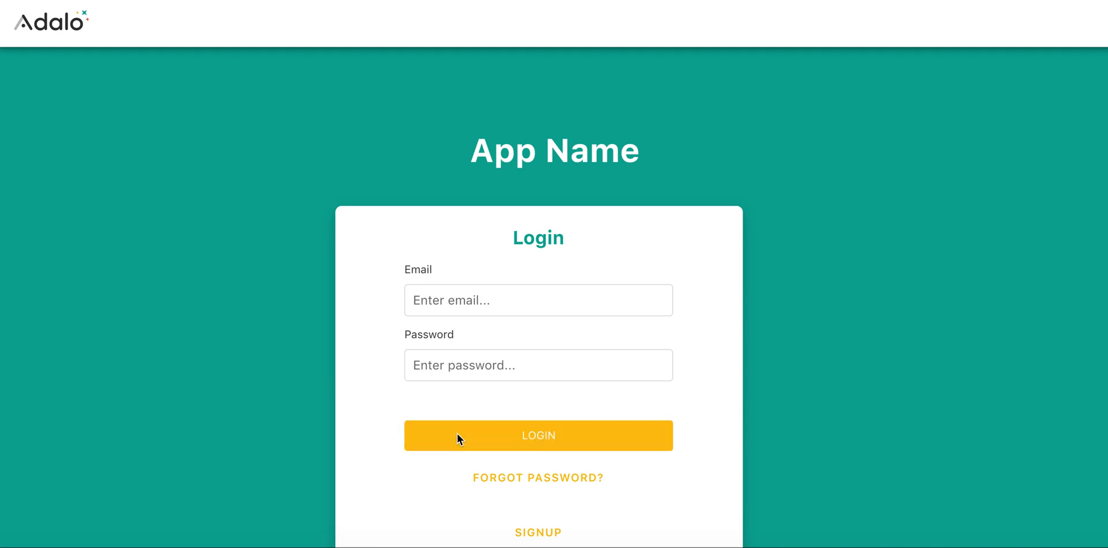
{"action": "left_click", "coordinate": [538, 435]}
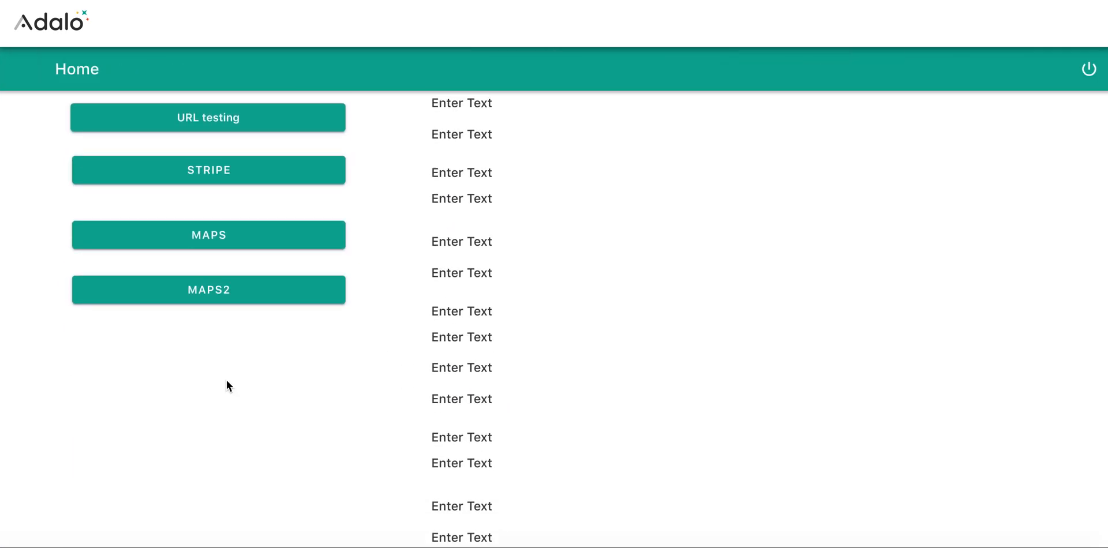
{"action": "left_click", "coordinate": [209, 290]}
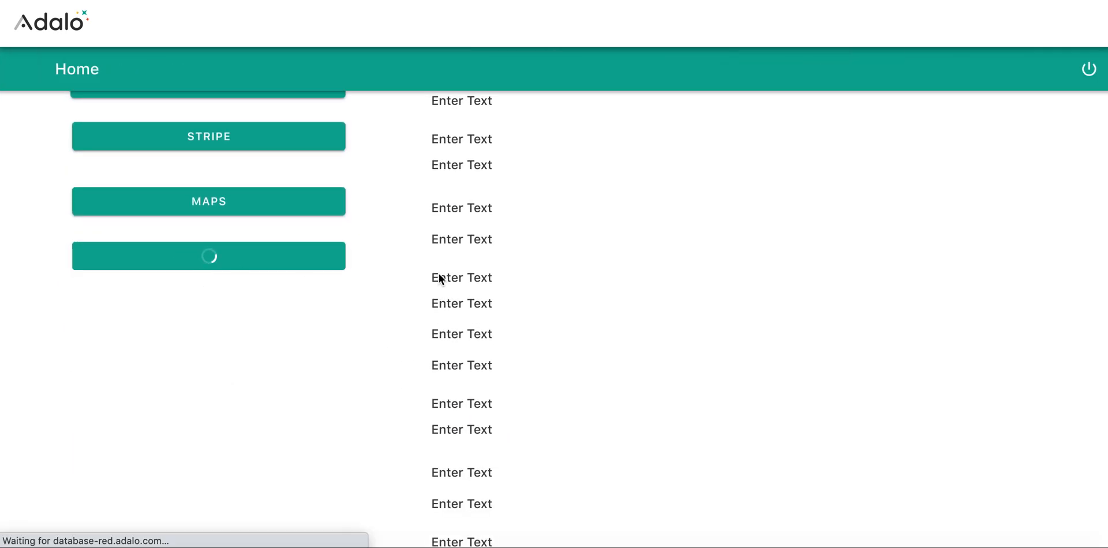
{"action": "left_click", "coordinate": [208, 202]}
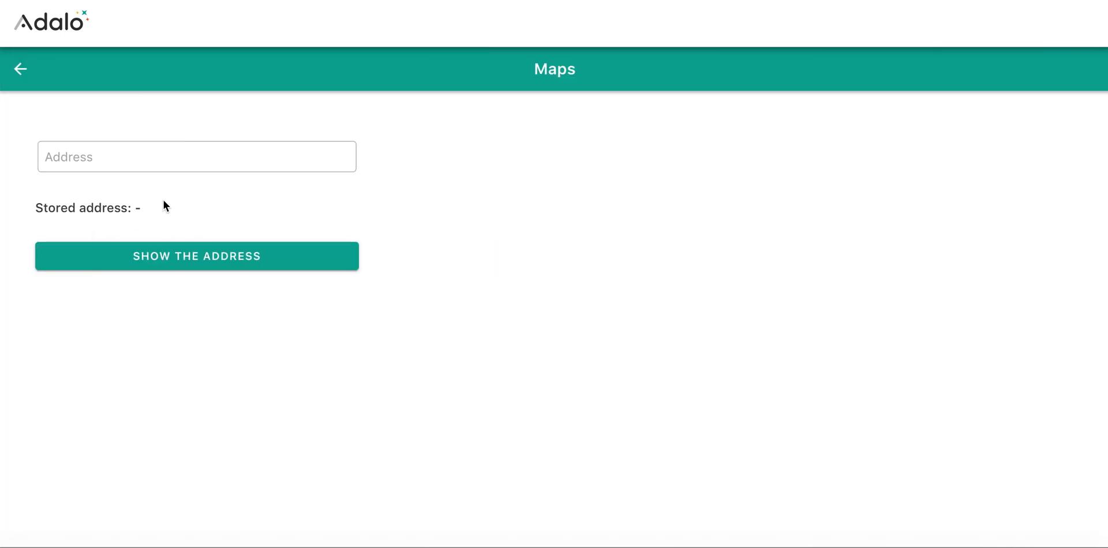
Store london and then paris as the preview address, reloading the map each time
{"action": "left_click", "coordinate": [196, 157]}
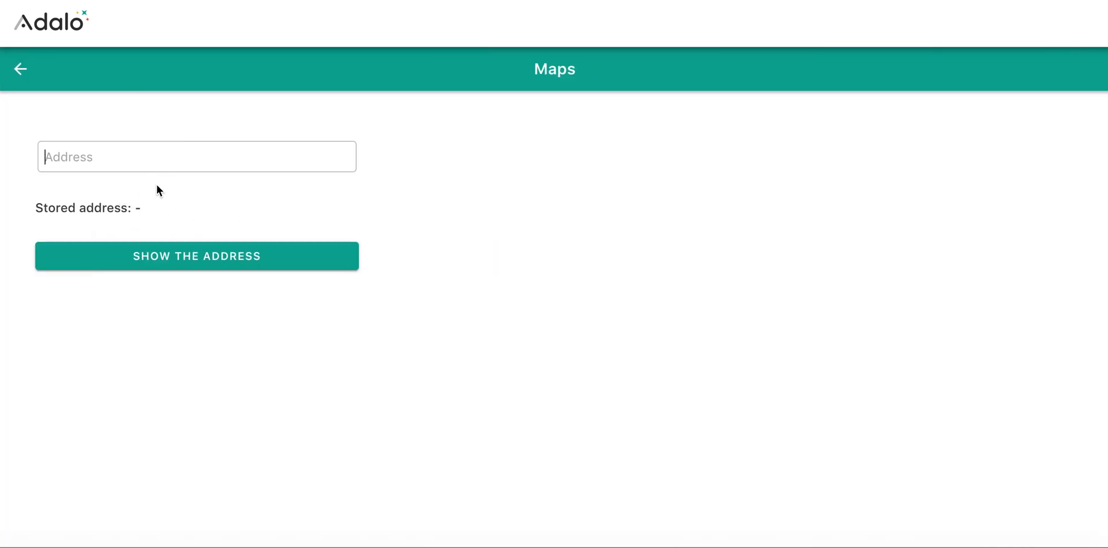
{"action": "type", "text": "london"}
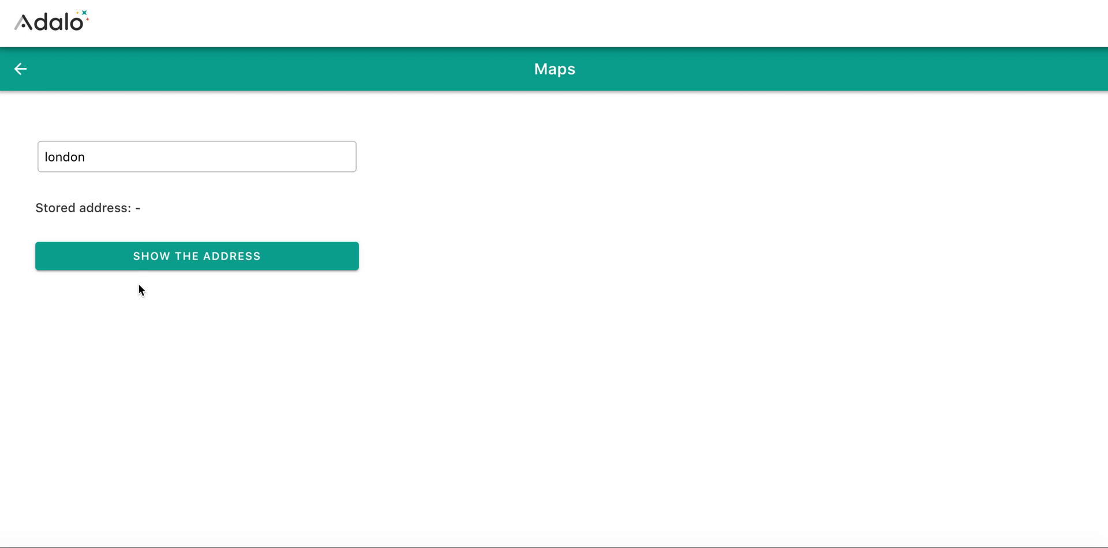
{"action": "left_click", "coordinate": [197, 256]}
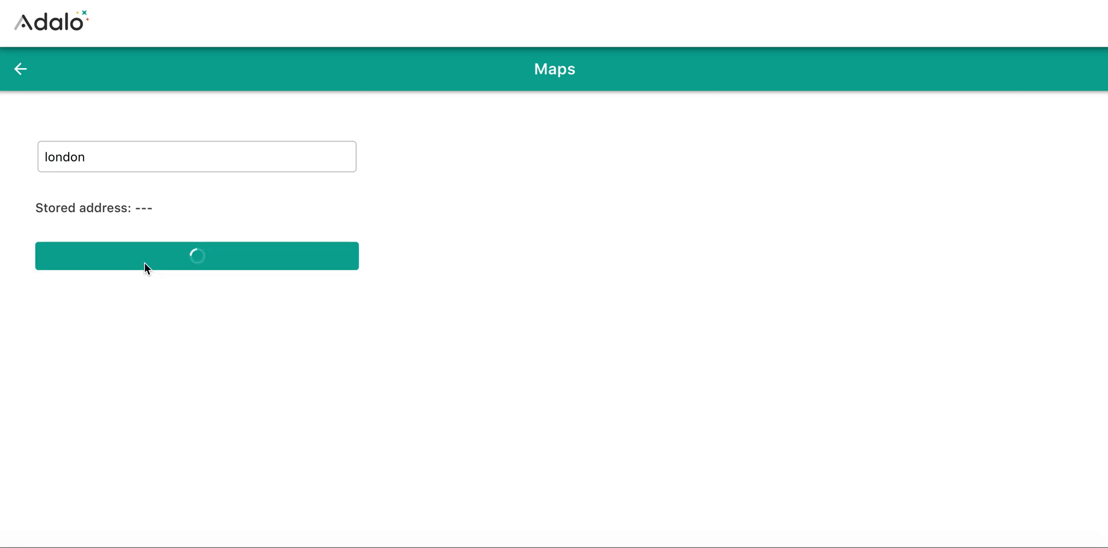
{"action": "left_click", "coordinate": [196, 256]}
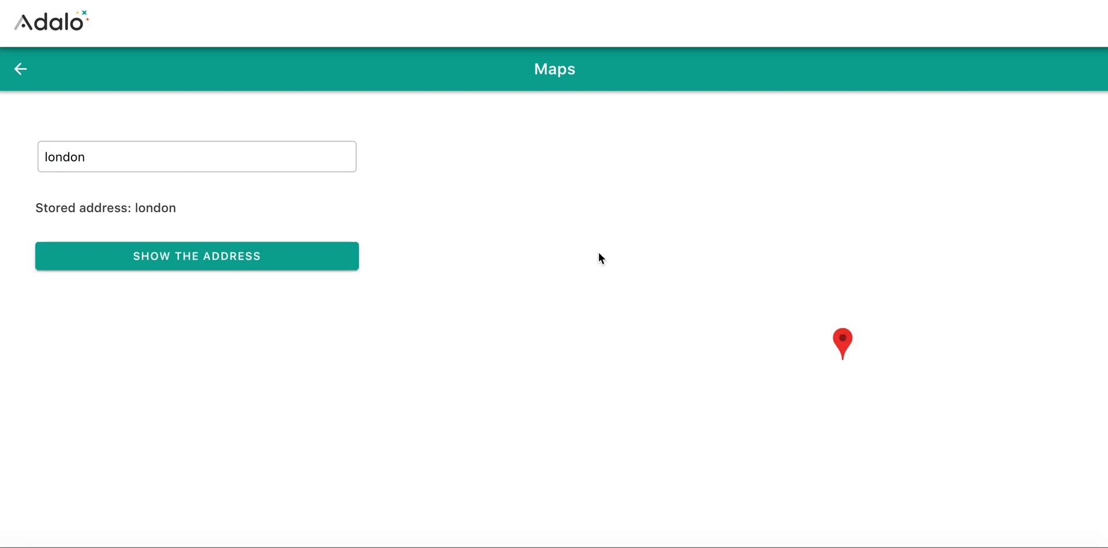
{"action": "left_click", "coordinate": [197, 256]}
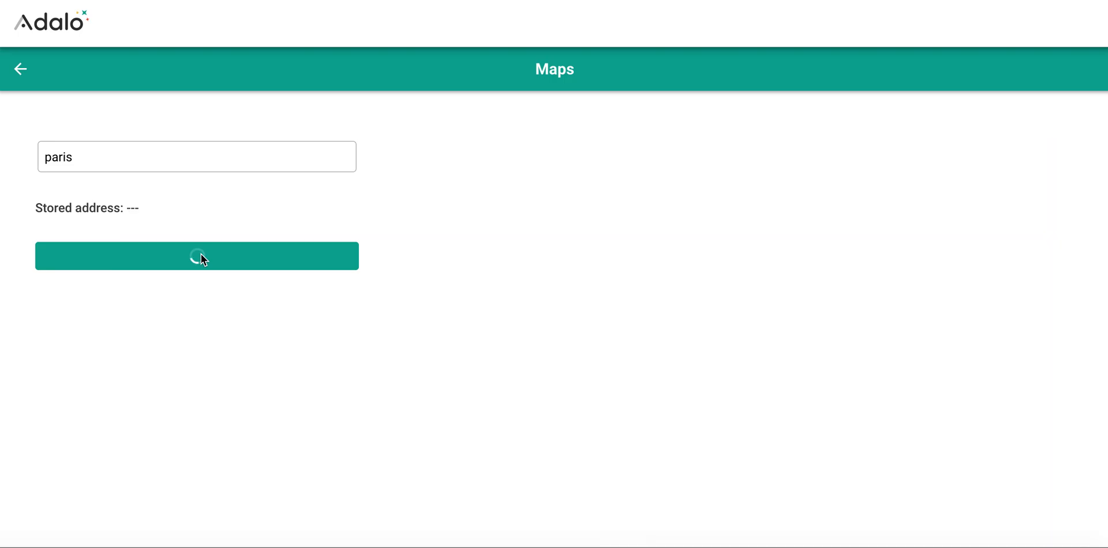
{"action": "left_click", "coordinate": [197, 256]}
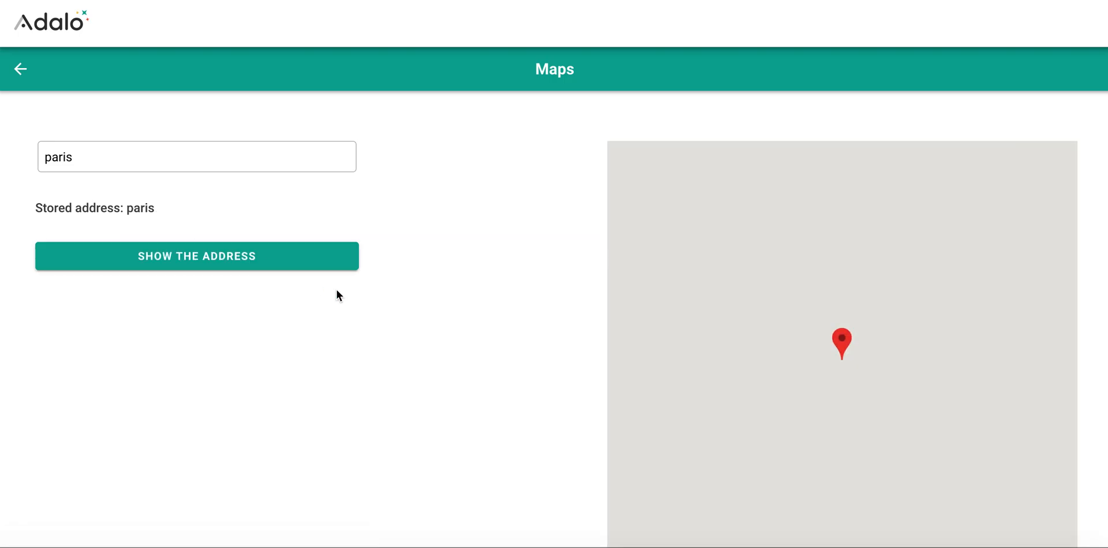
Replace the address with oslo so the Oslo map shows
{"action": "left_click", "coordinate": [197, 256]}
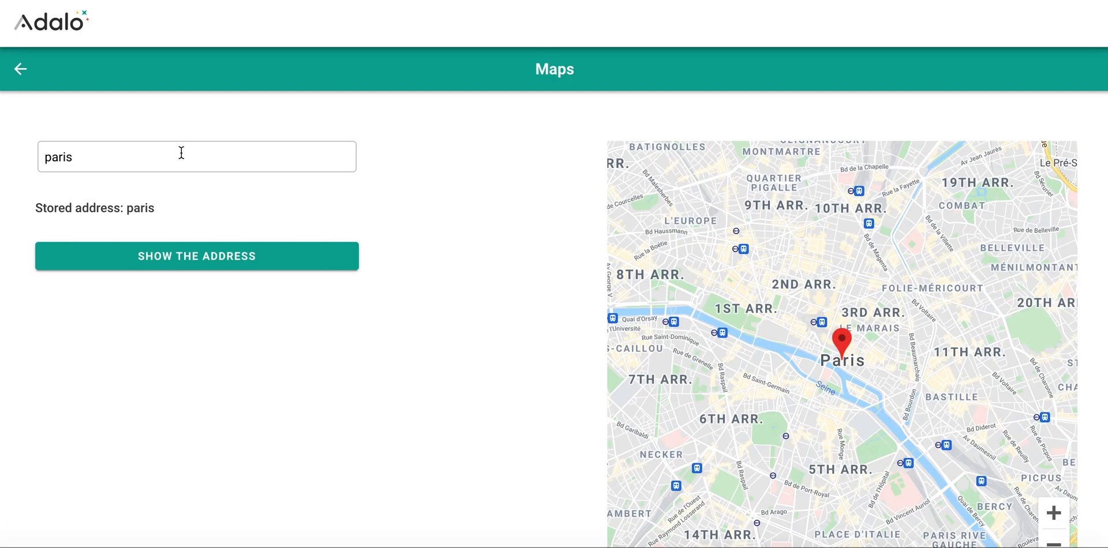
{"action": "type", "text": "oslo"}
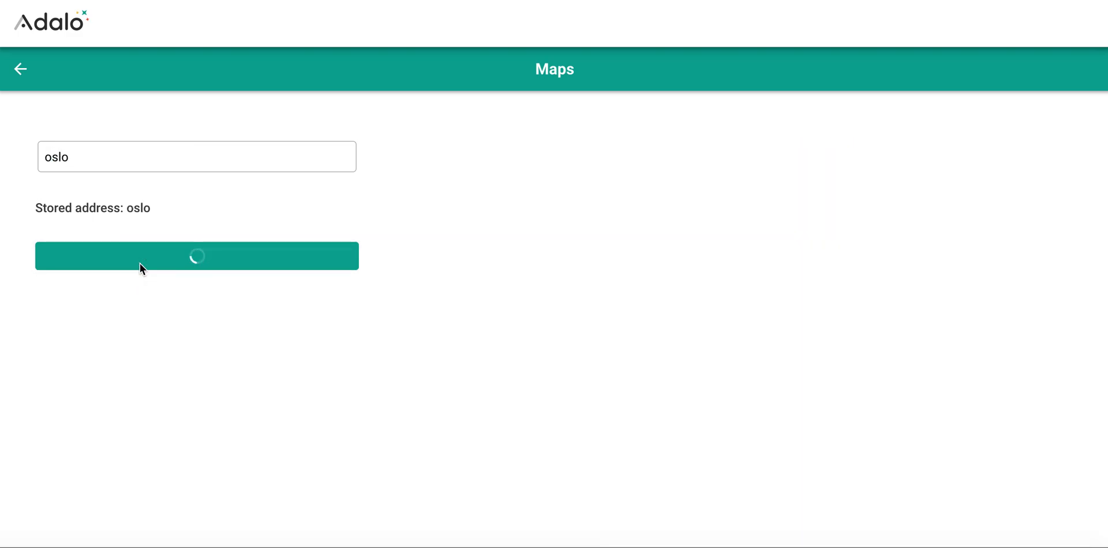
{"action": "left_click", "coordinate": [197, 256]}
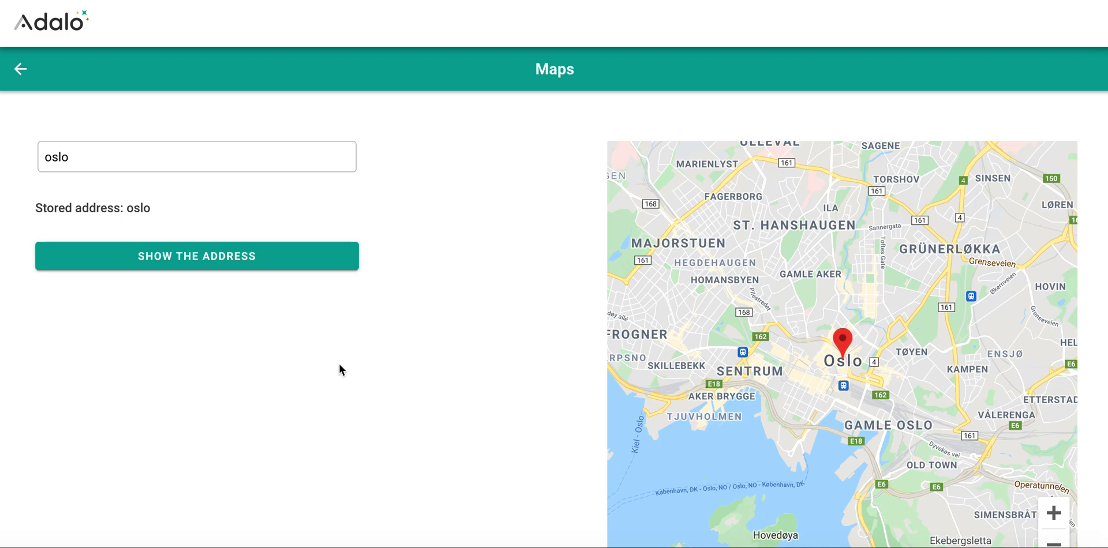
{"action": "mouse_move", "coordinate": [346, 359]}
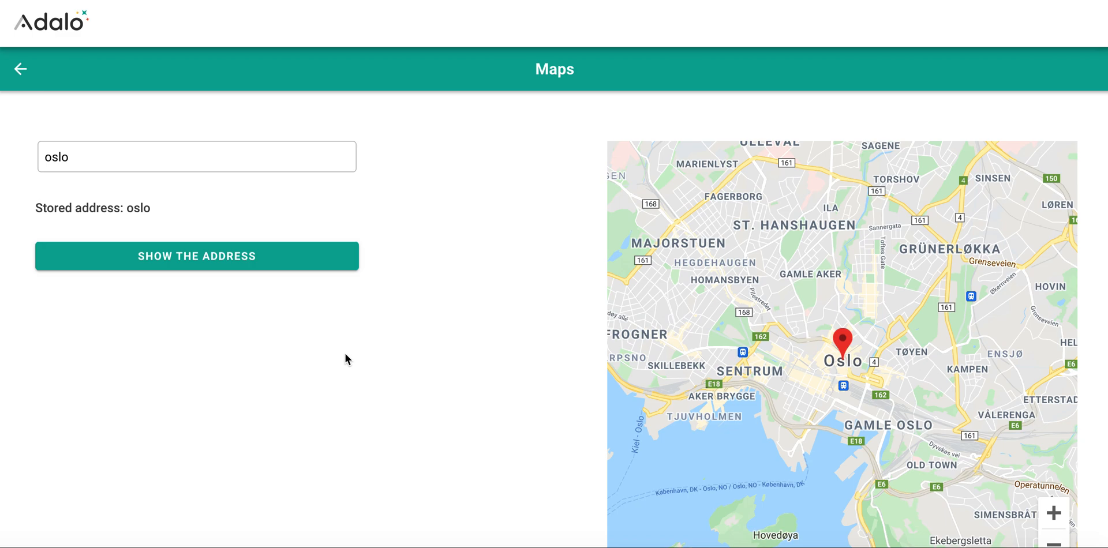
{"action": "mouse_move", "coordinate": [478, 74]}
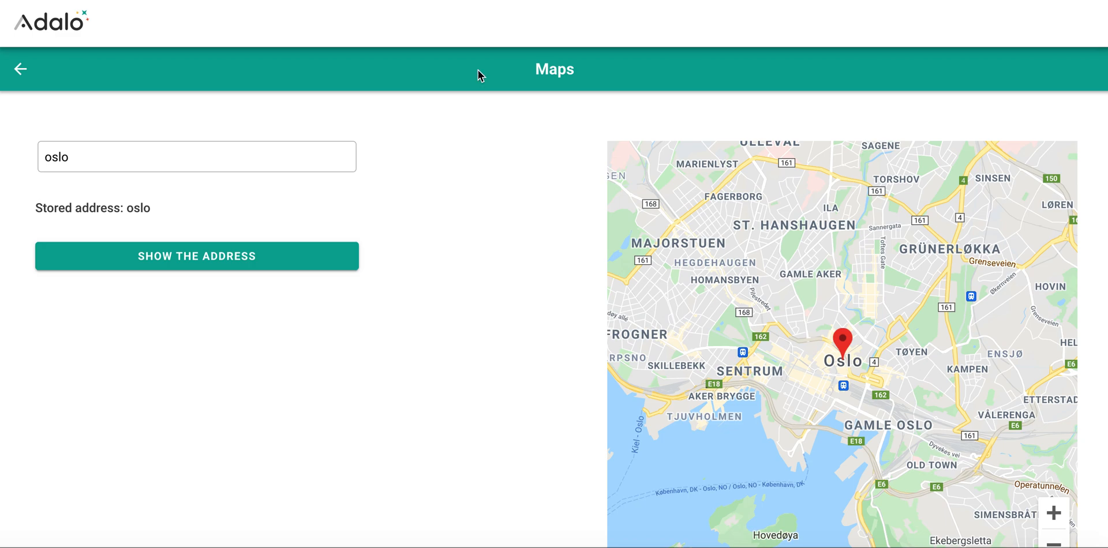
{"action": "mouse_move", "coordinate": [464, 230]}
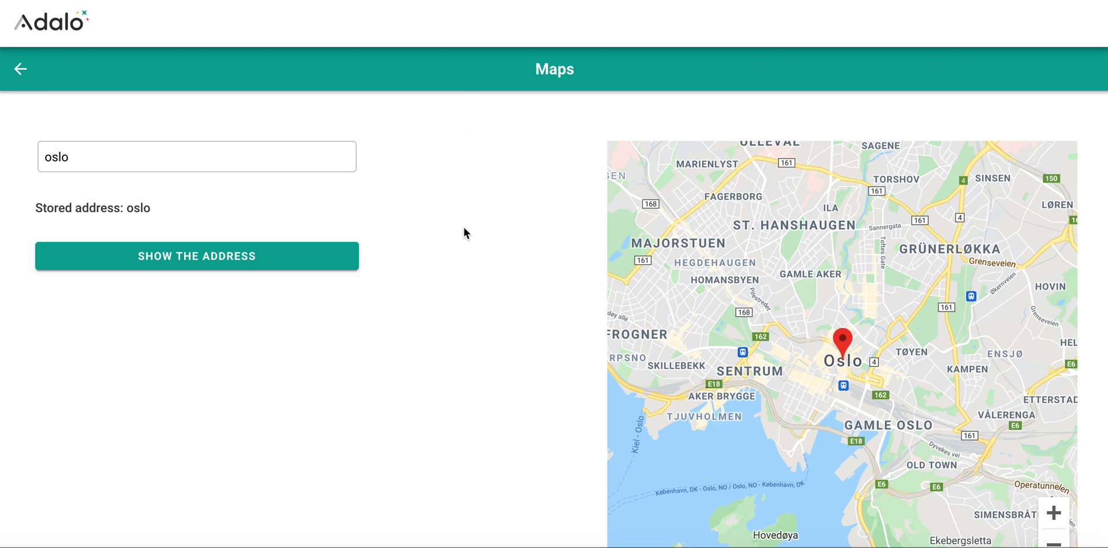
{"action": "mouse_move", "coordinate": [473, 330]}
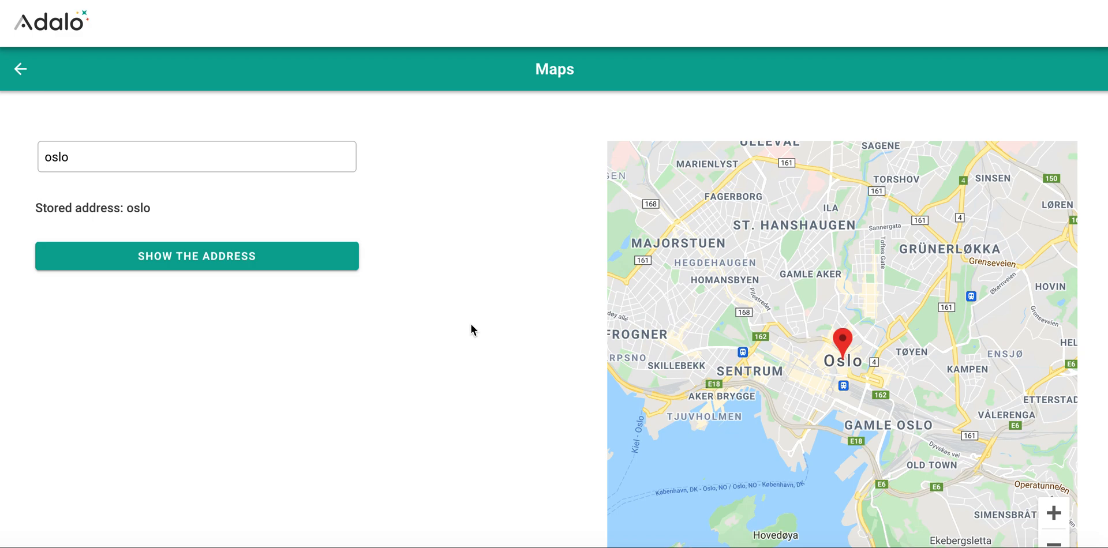